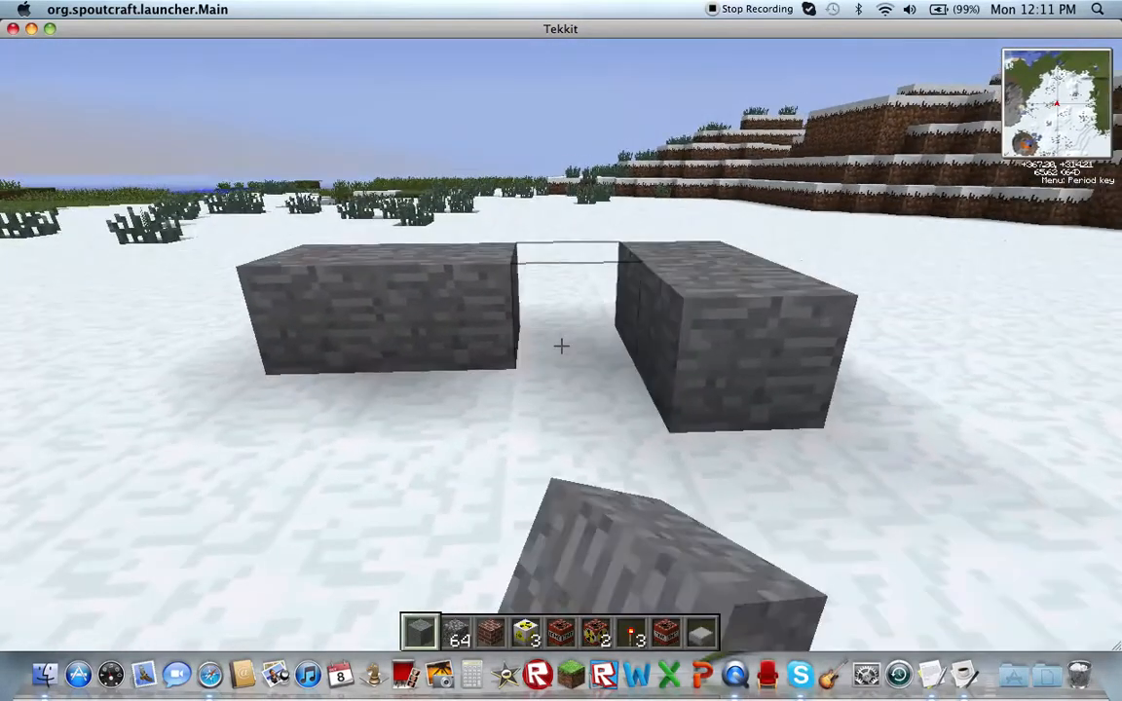
mouse_move(561, 347)
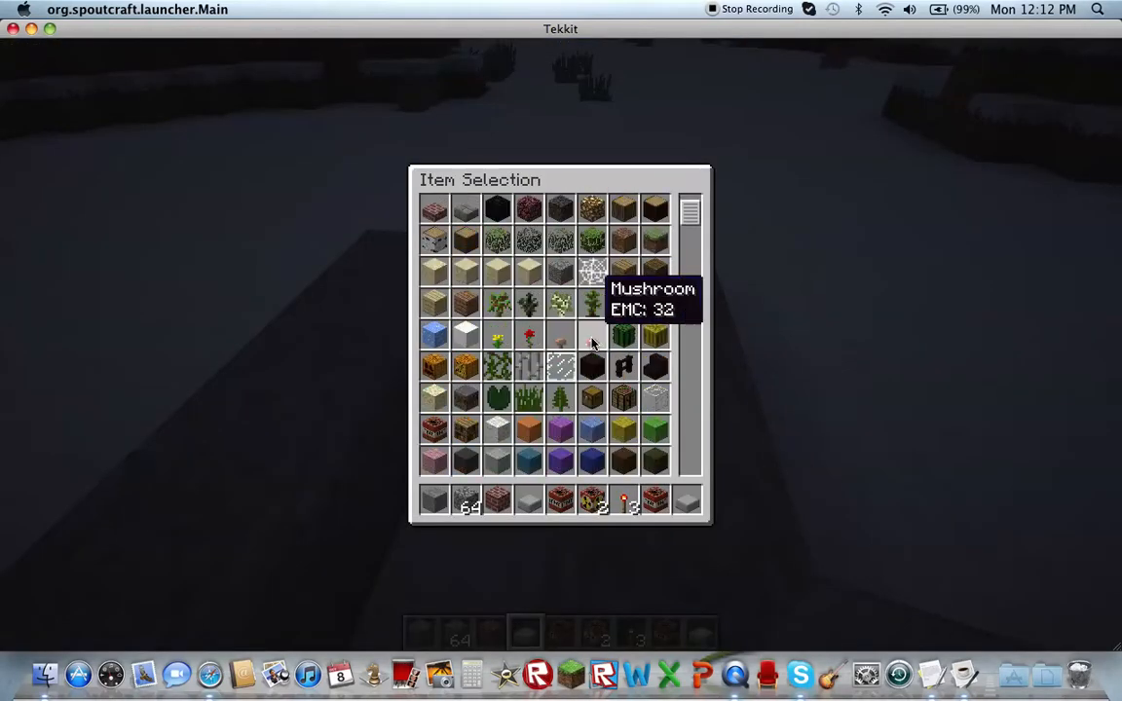
Scroll through the item catalogue pages past tools, dusts, circuits, dyes and armor looking for cannon supplies.
scroll(down, 3)
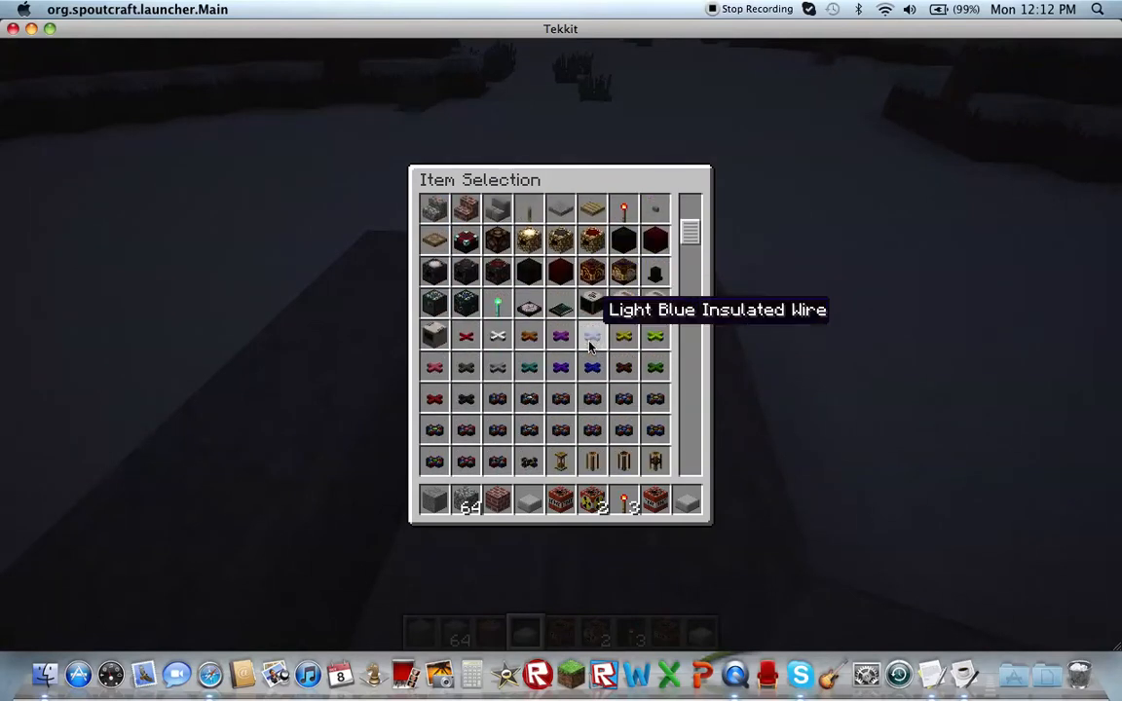
scroll(down, 3)
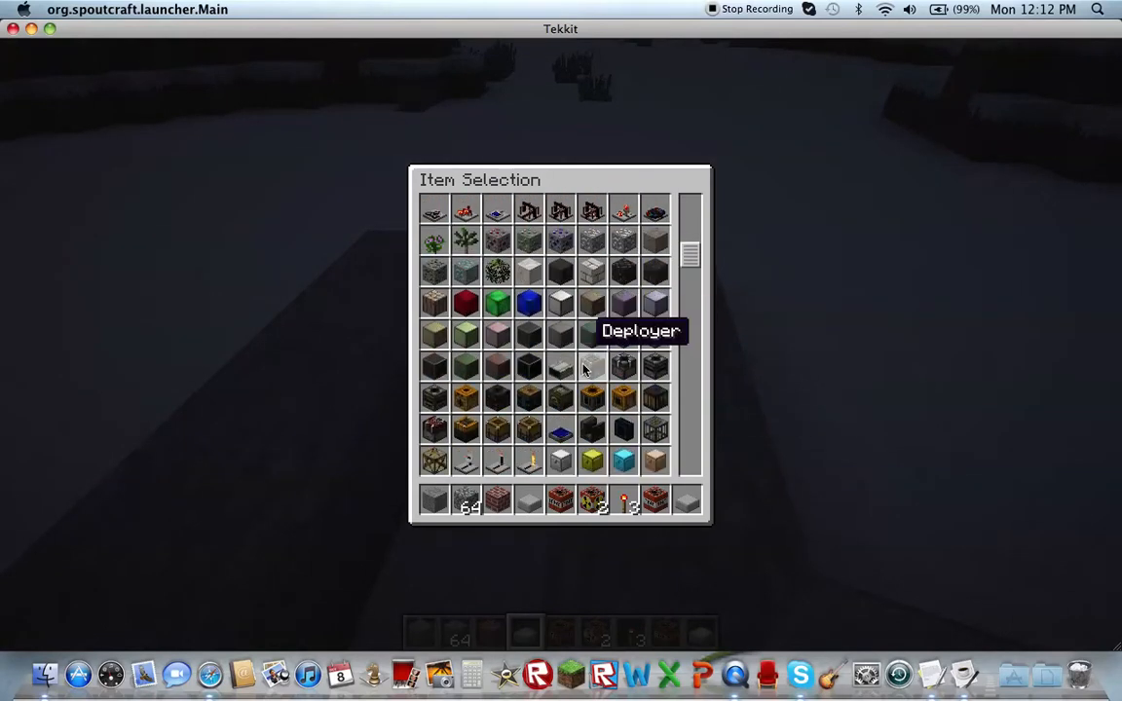
scroll(down, 3)
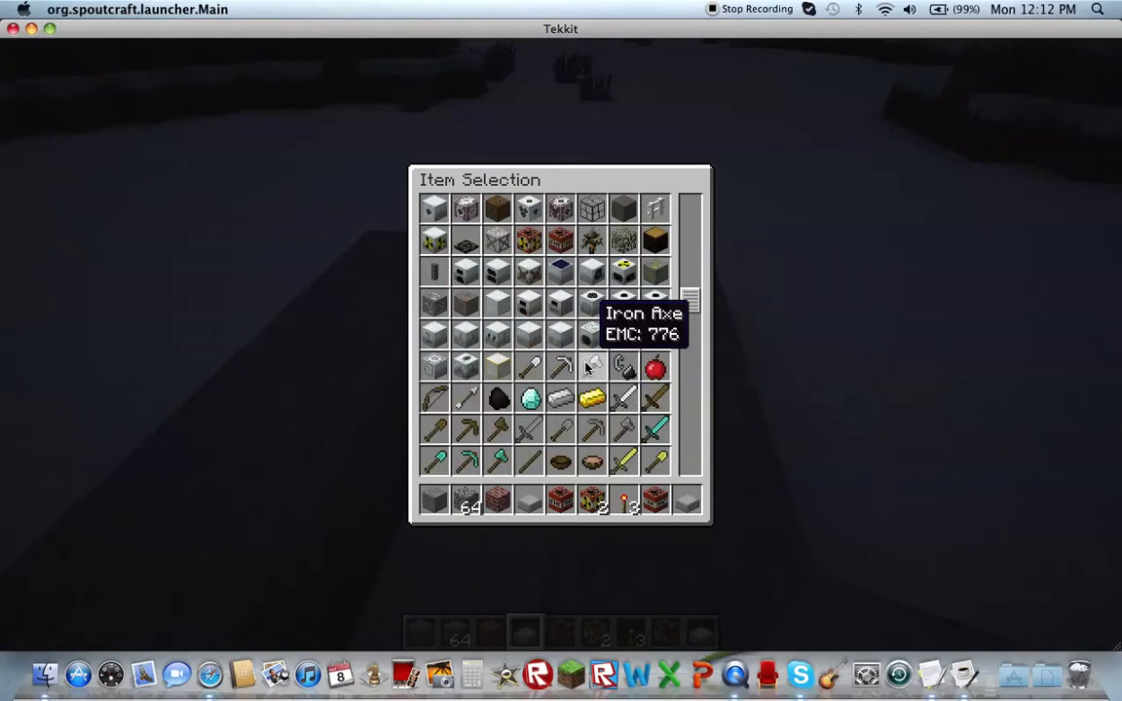
scroll(down, 3)
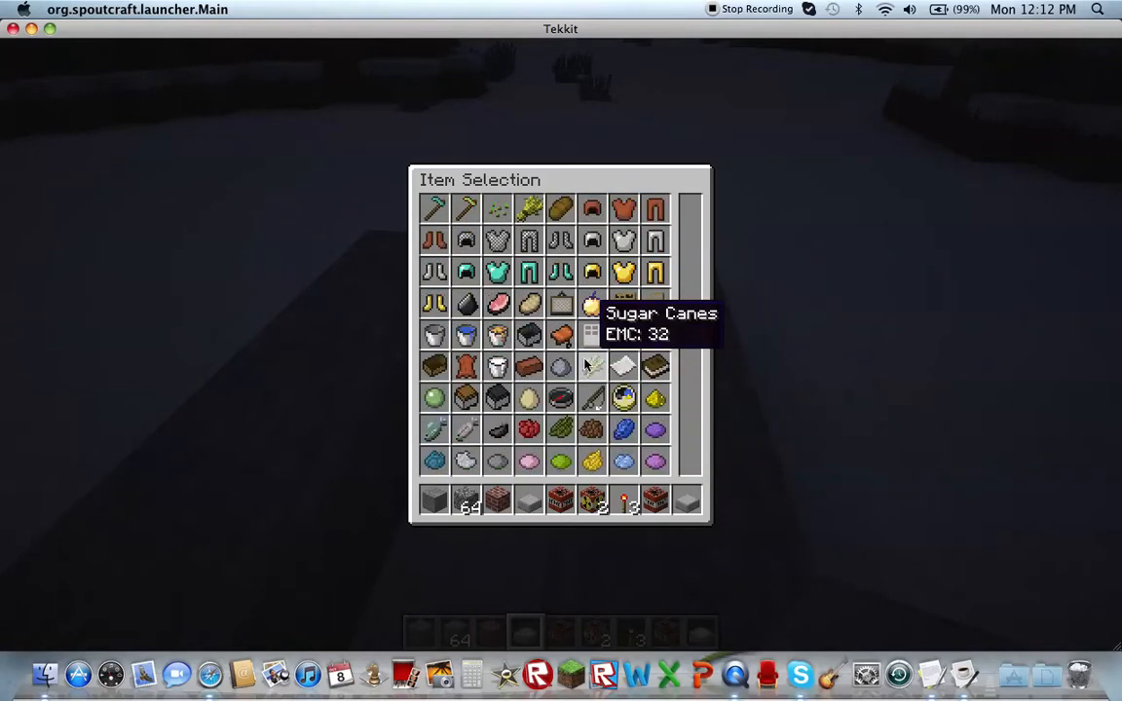
scroll(down, 3)
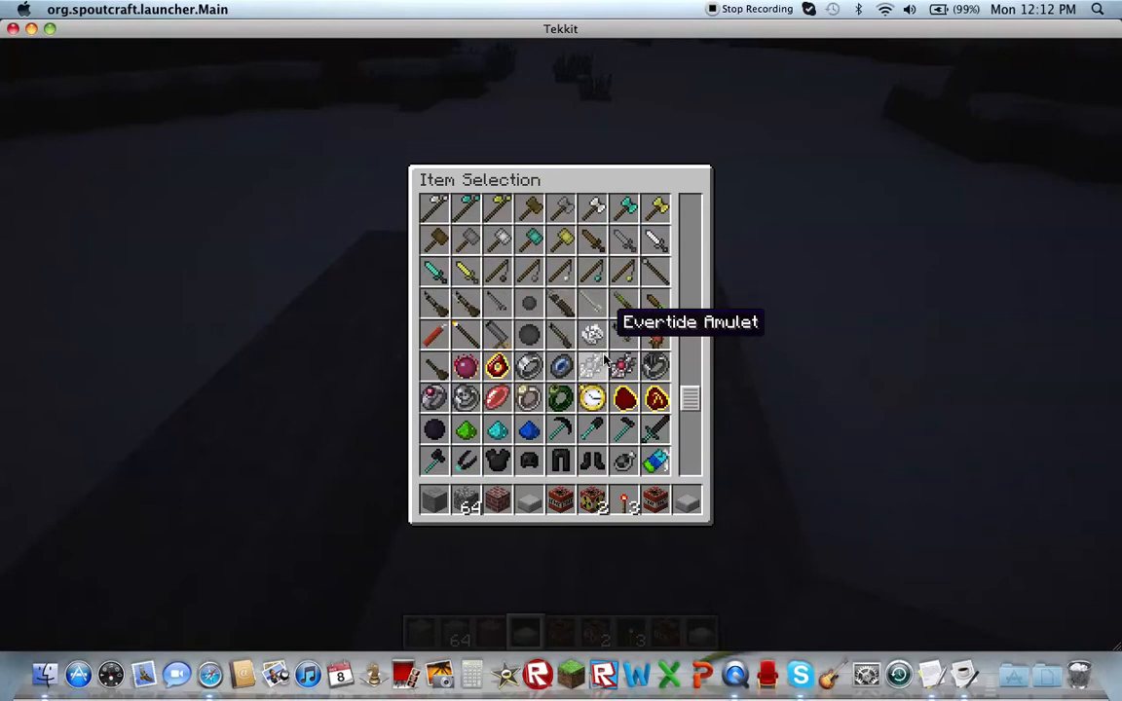
scroll(down, 3)
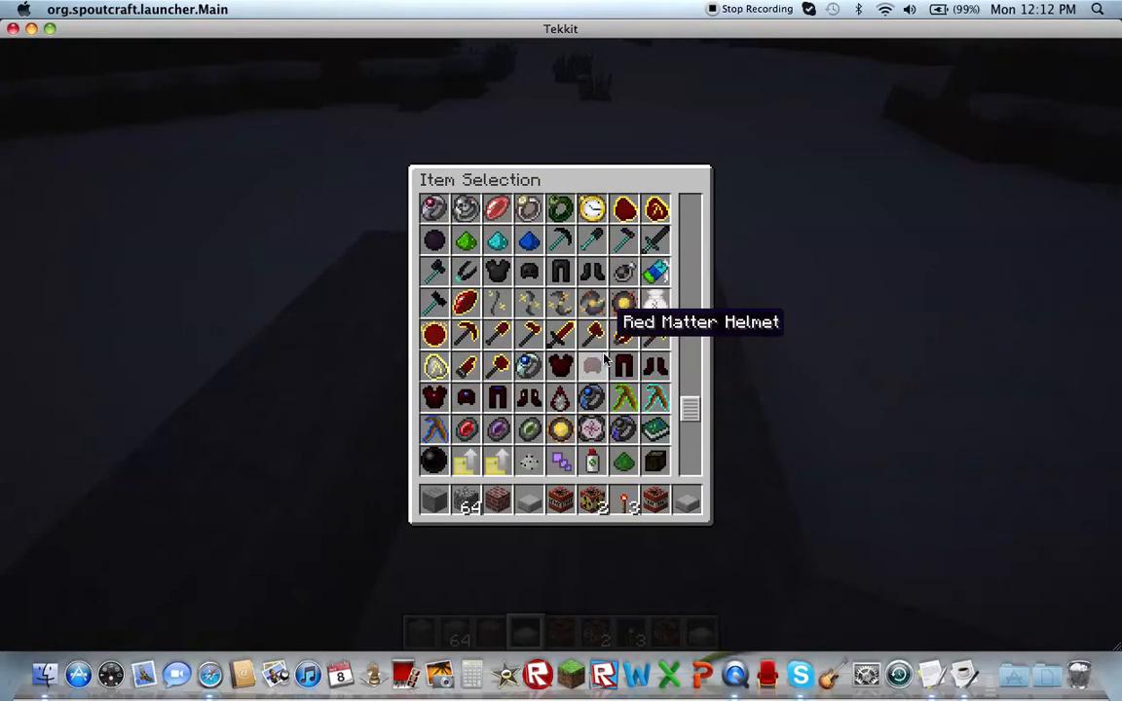
scroll(down, 3)
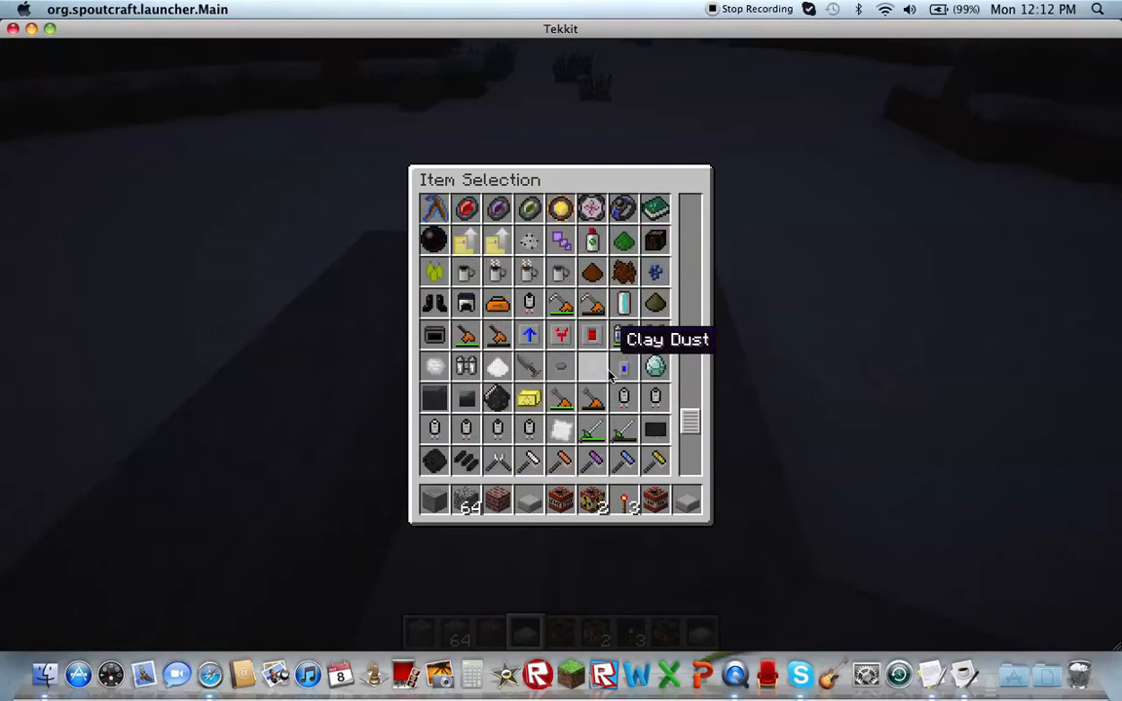
scroll(down, 3)
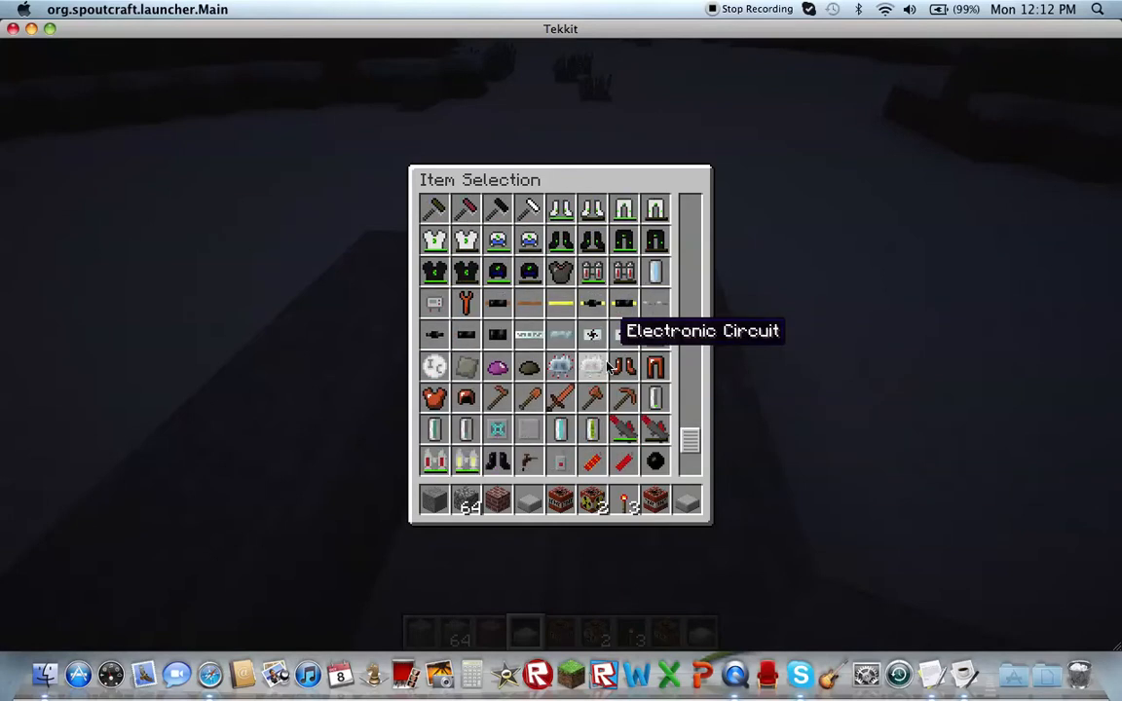
scroll(down, 3)
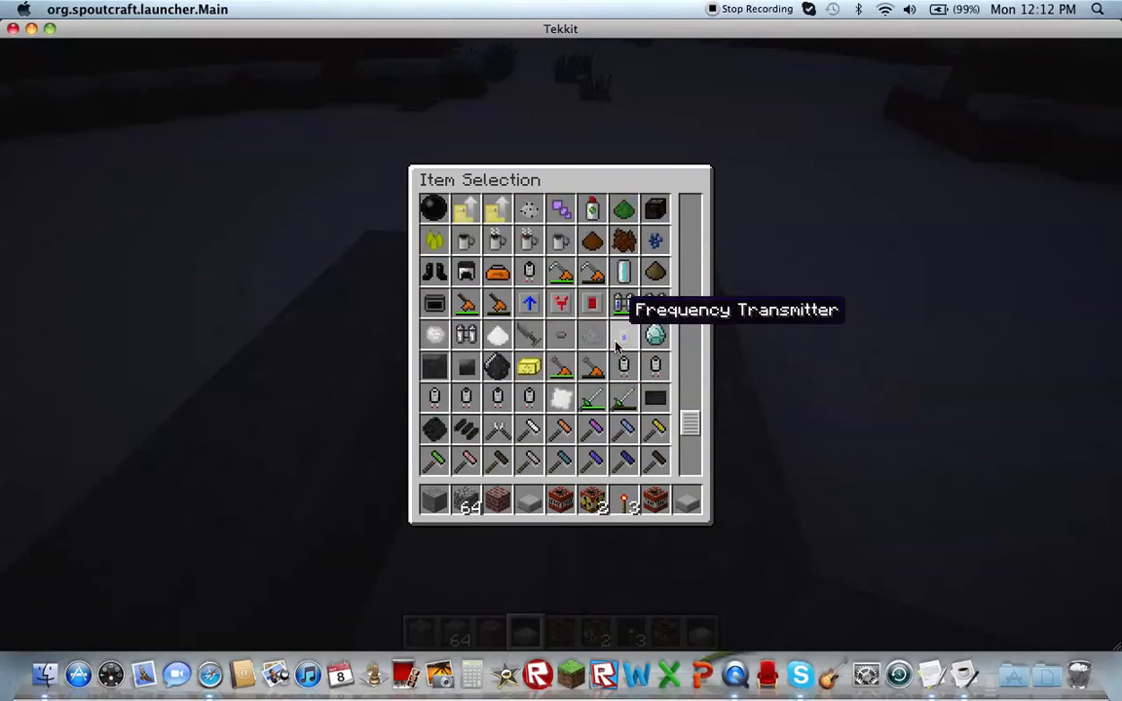
scroll(down, 3)
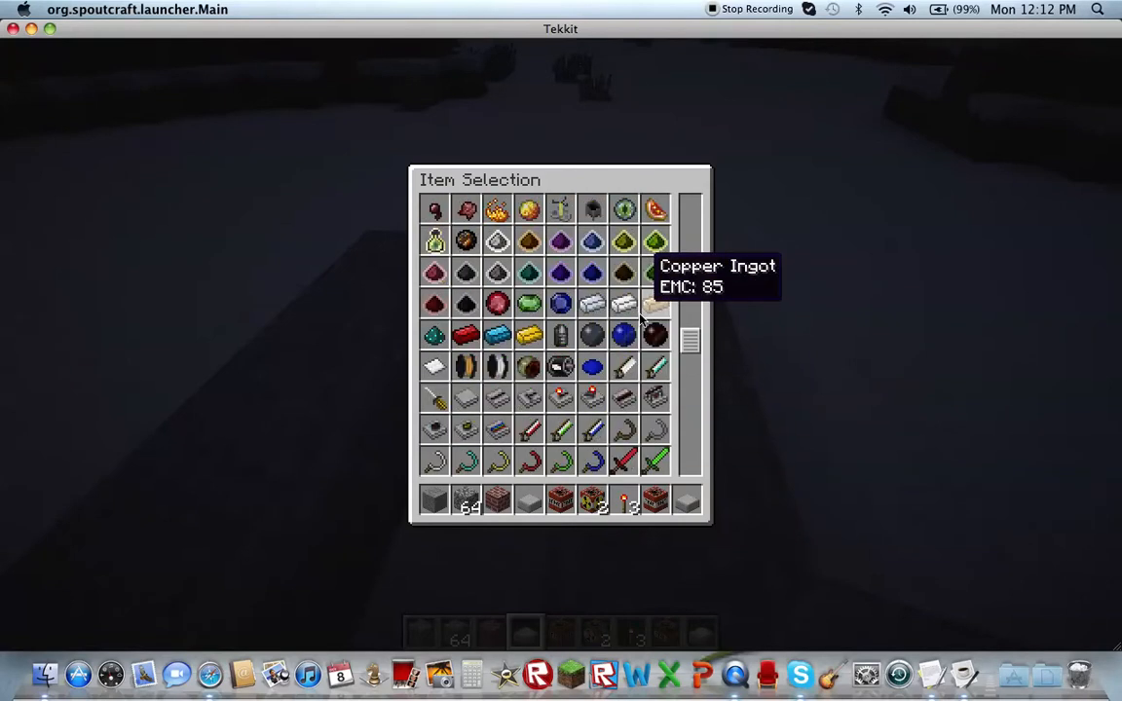
scroll(down, 3)
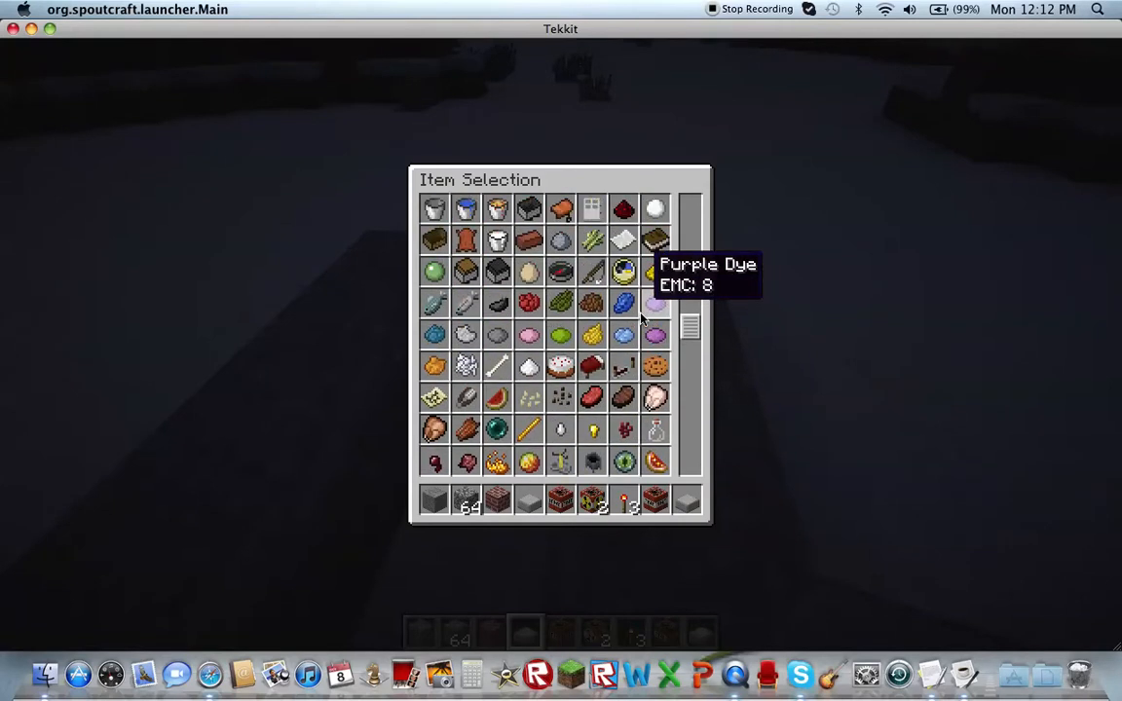
scroll(down, 3)
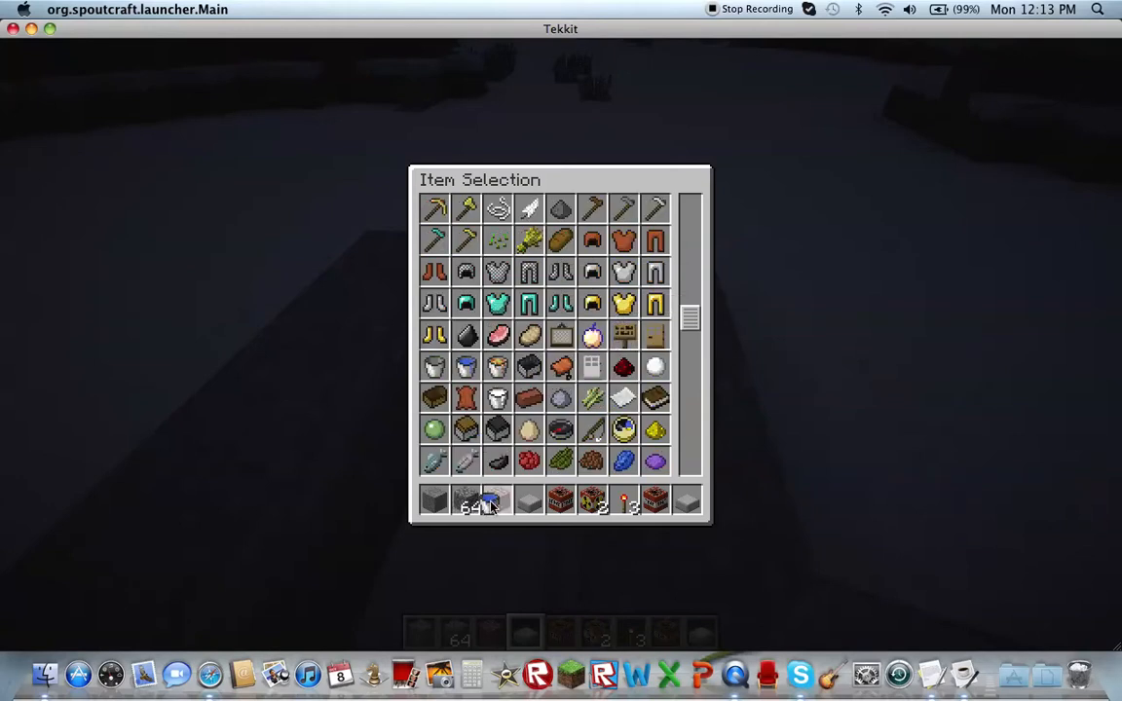
mouse_move(545, 272)
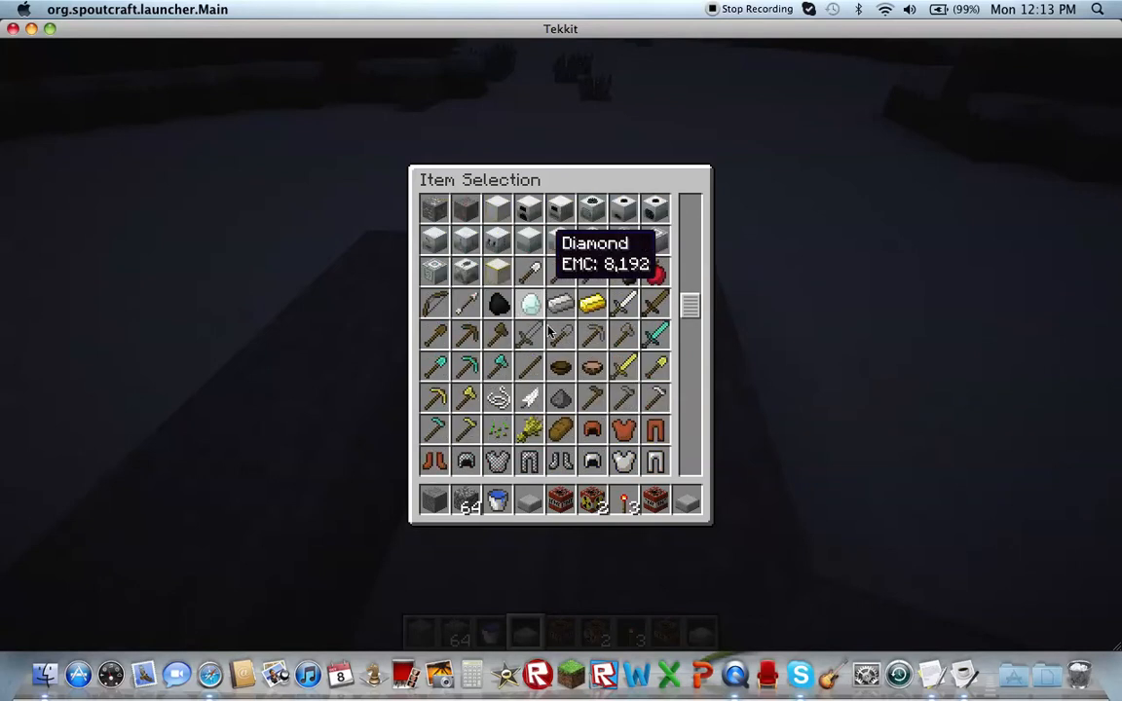
scroll(down, 3)
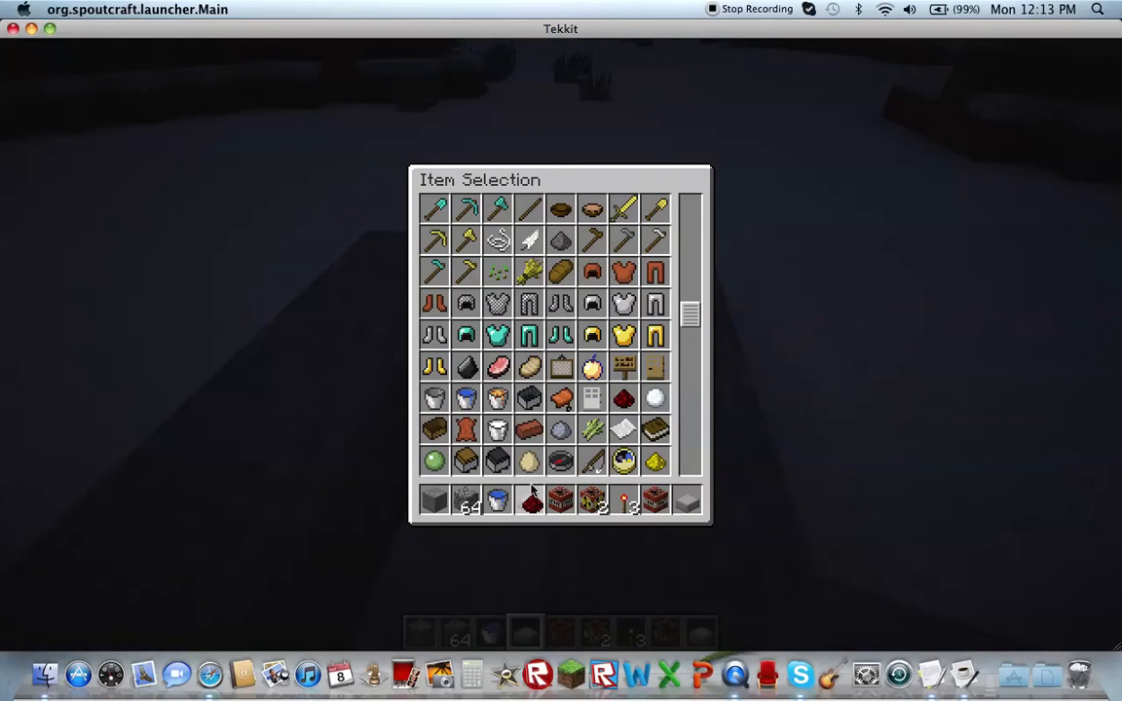
mouse_move(592, 368)
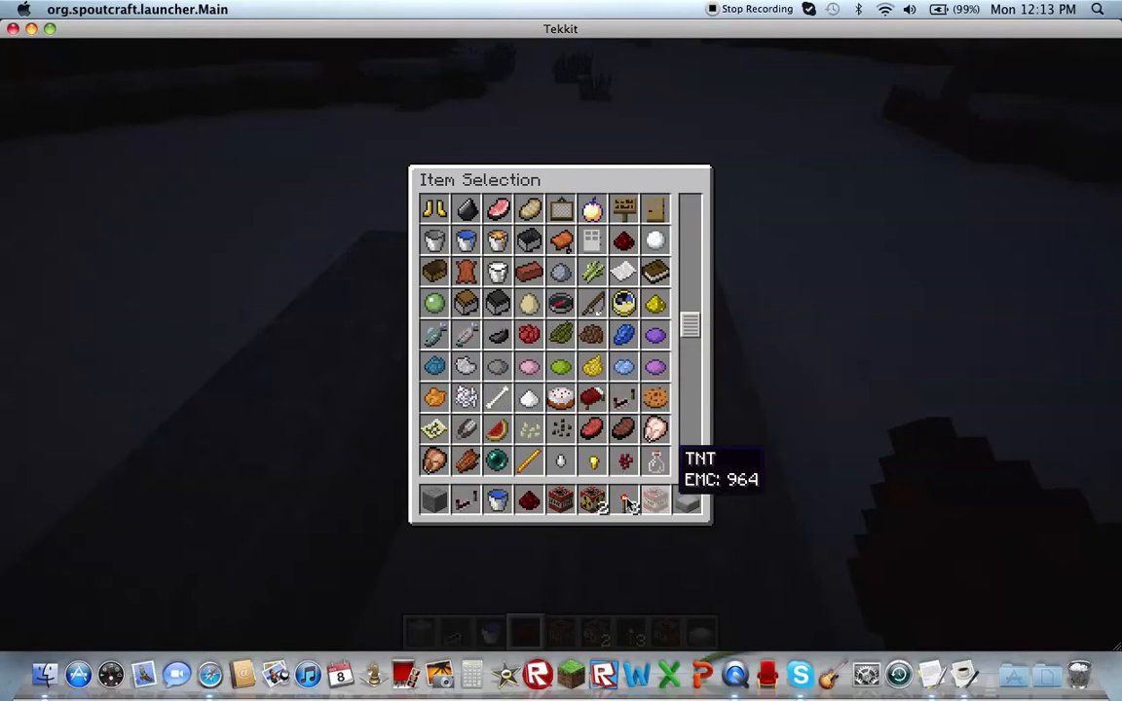
mouse_move(623, 398)
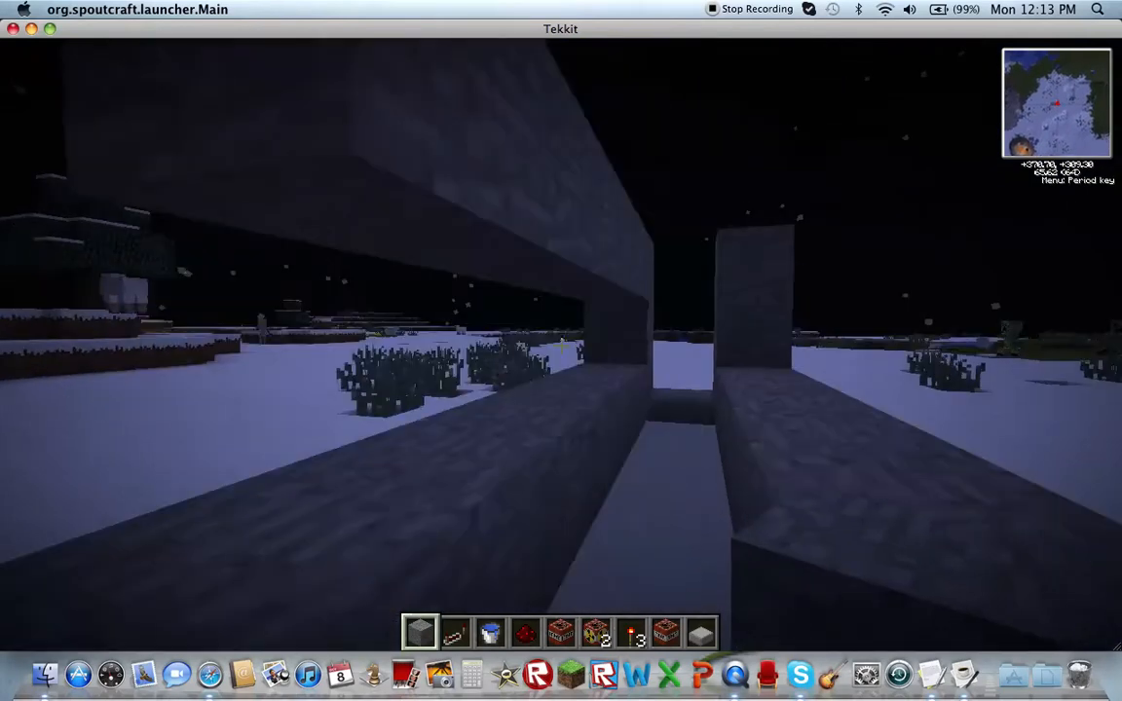
mouse_move(561, 347)
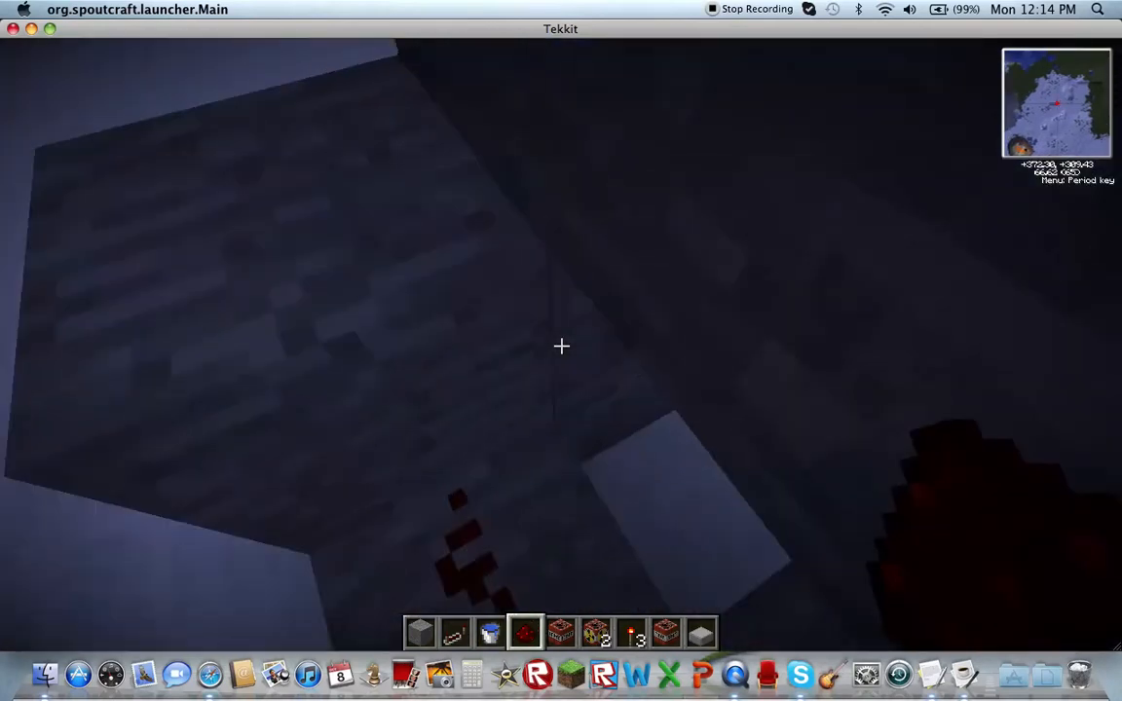
mouse_move(561, 347)
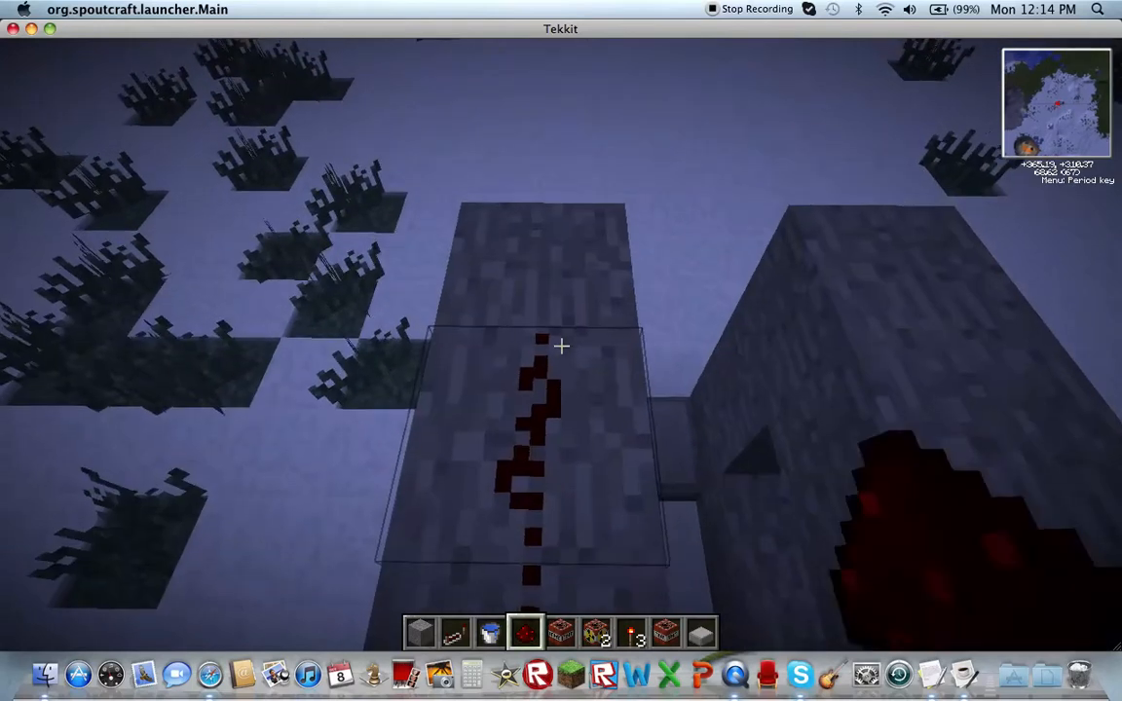
mouse_move(561, 347)
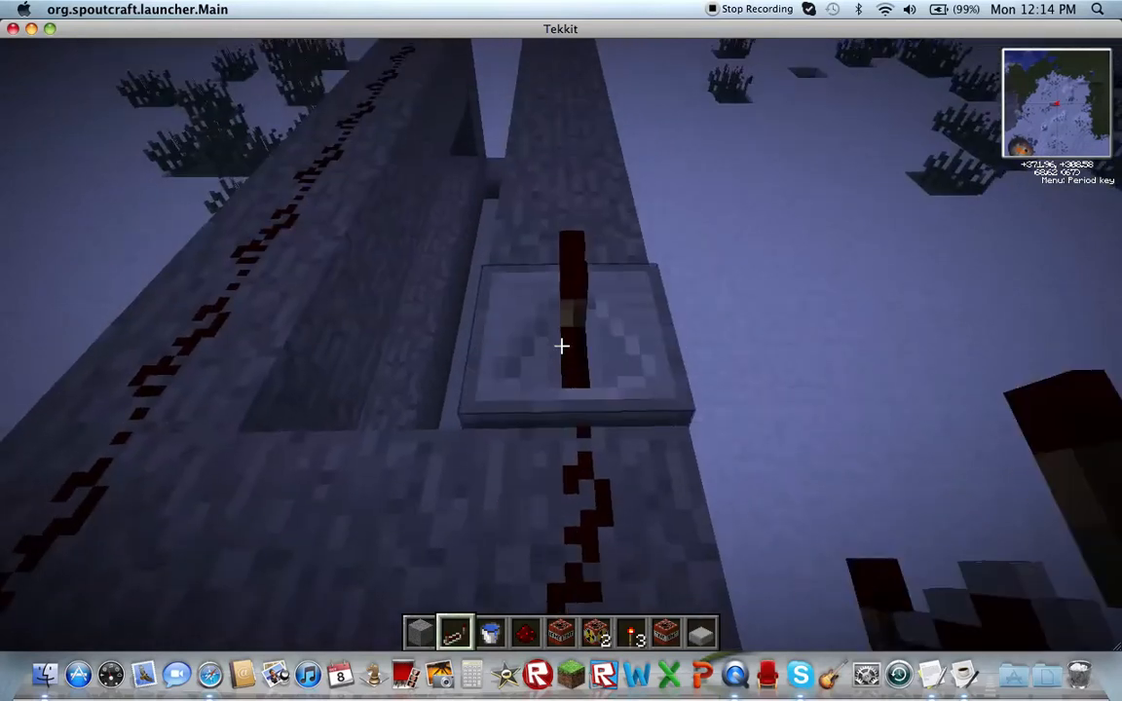
mouse_move(561, 347)
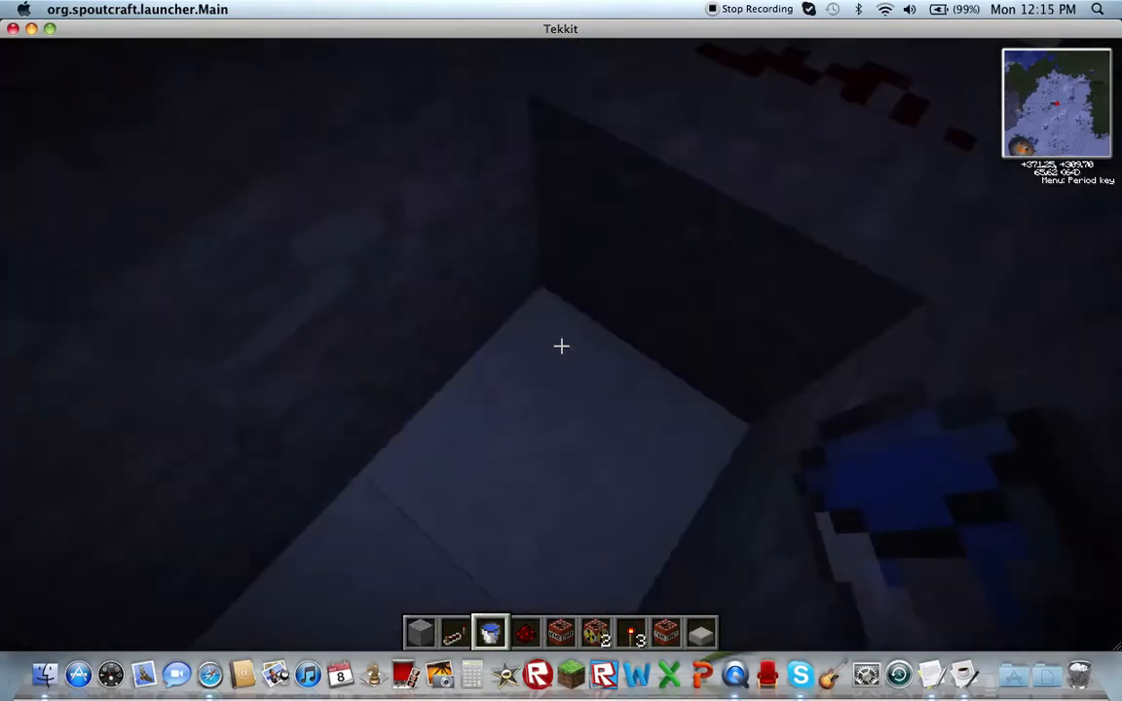
mouse_move(561, 346)
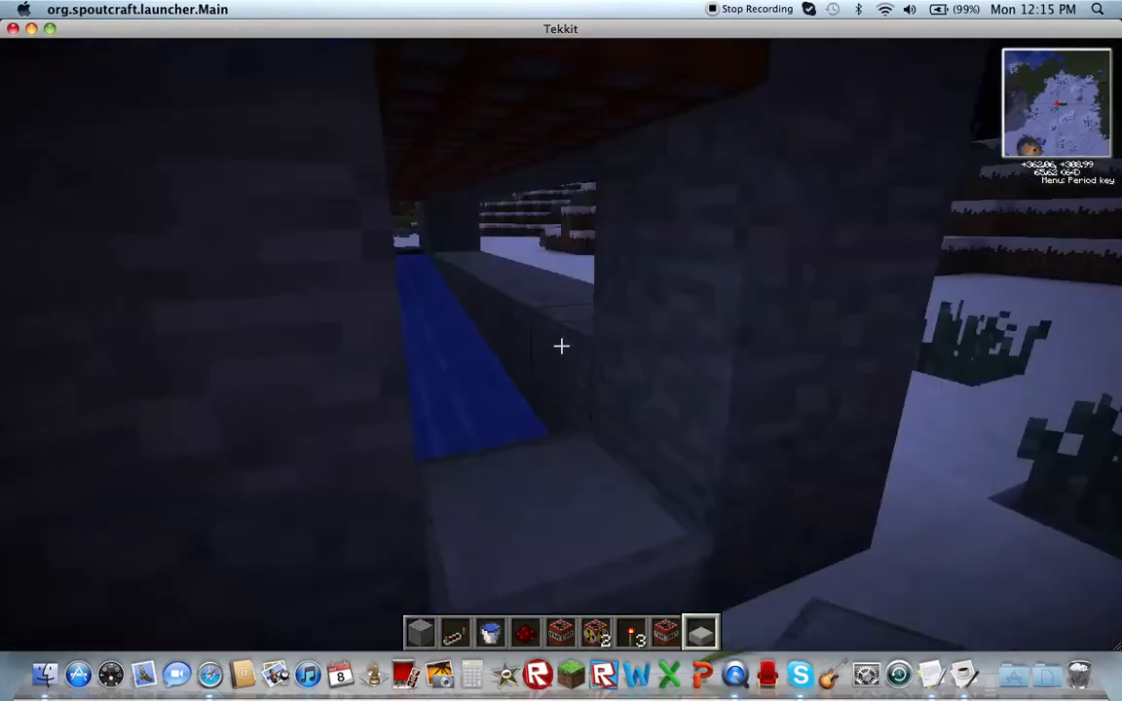
mouse_move(561, 346)
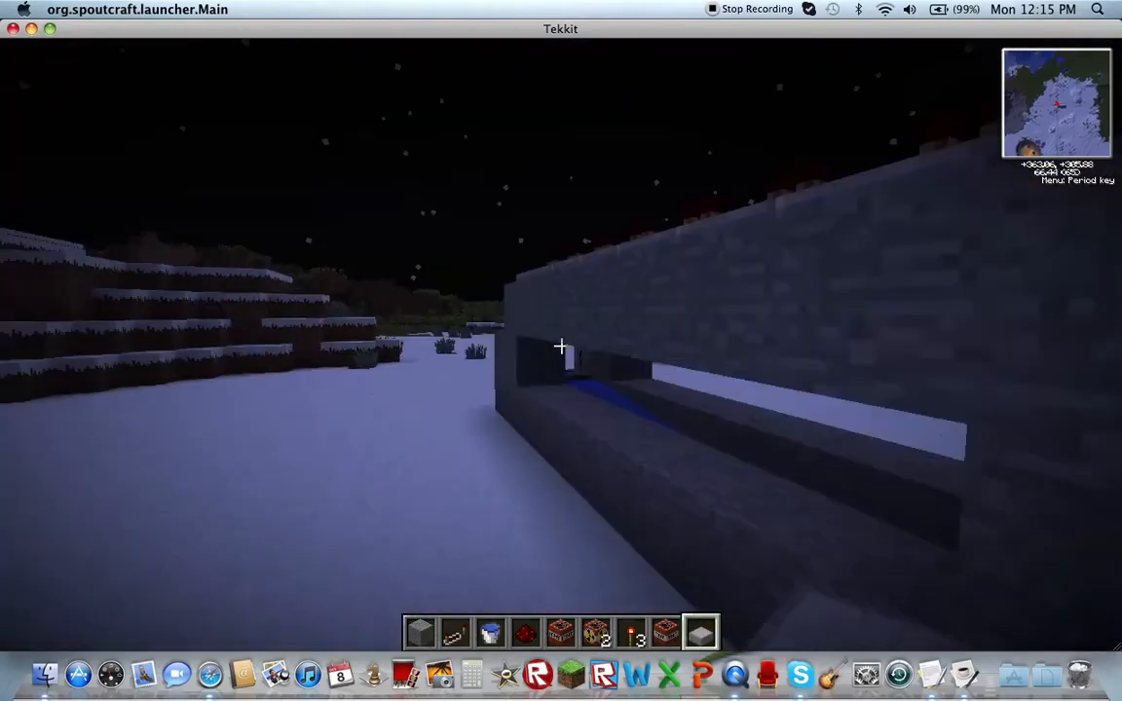
mouse_move(561, 347)
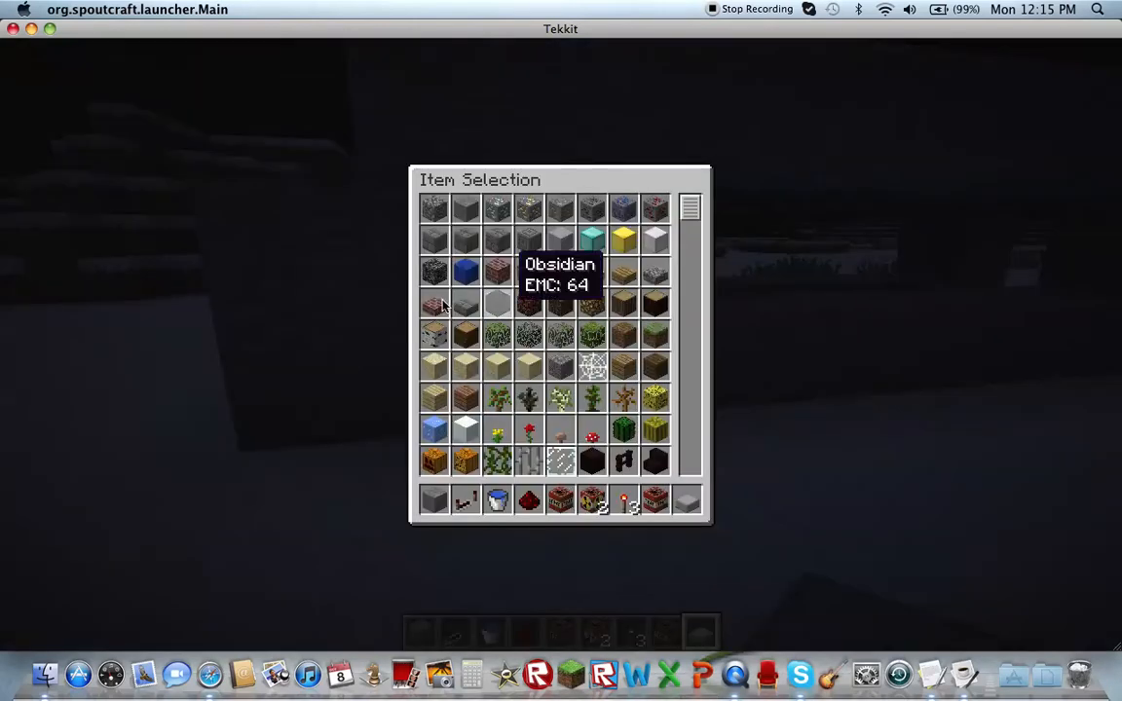
mouse_move(315, 205)
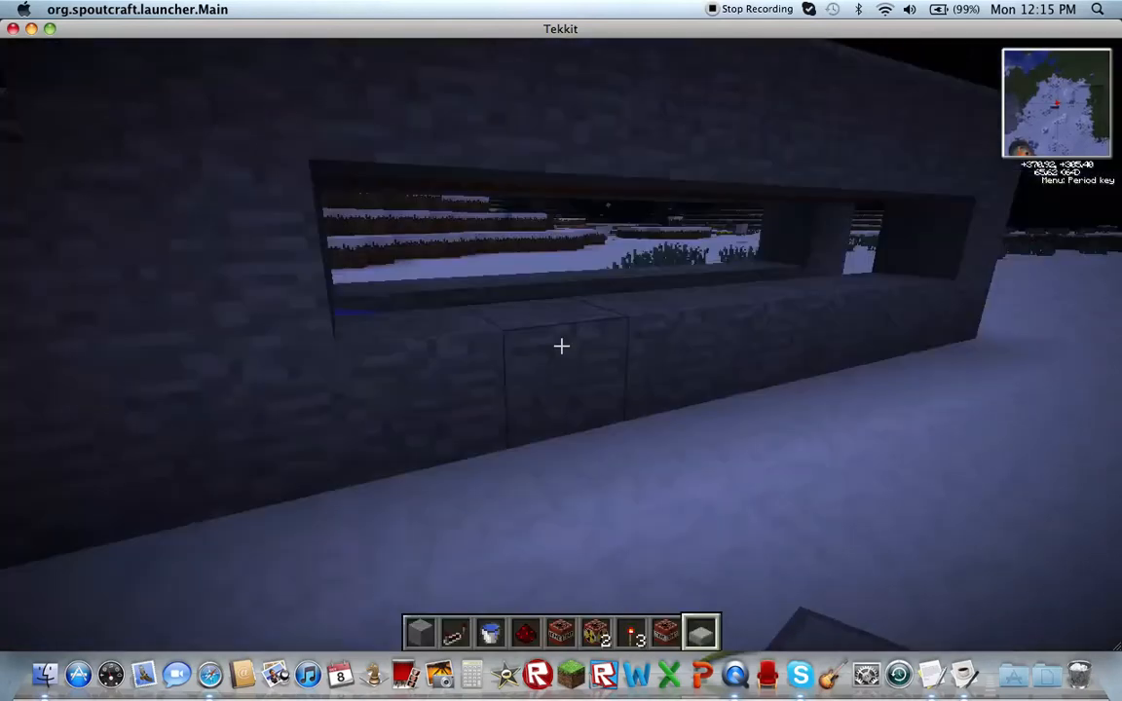
mouse_move(561, 346)
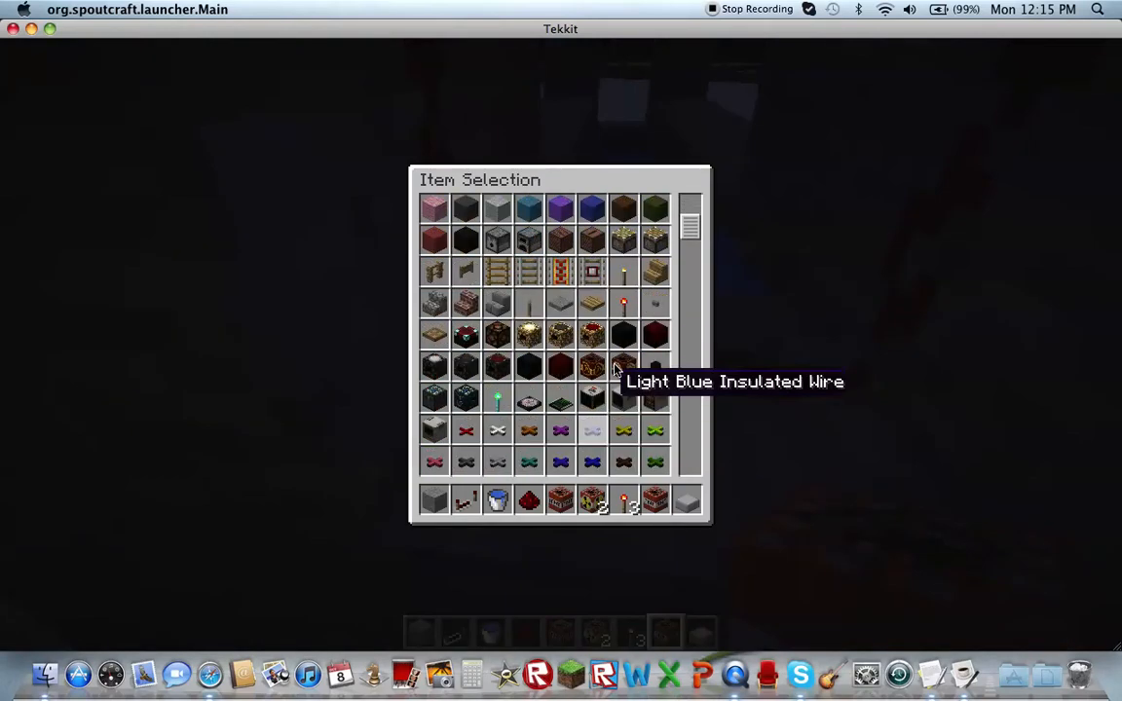
Scroll through the remaining catalogue pages, then close the item menu to return to the stone cannon.
scroll(down, 3)
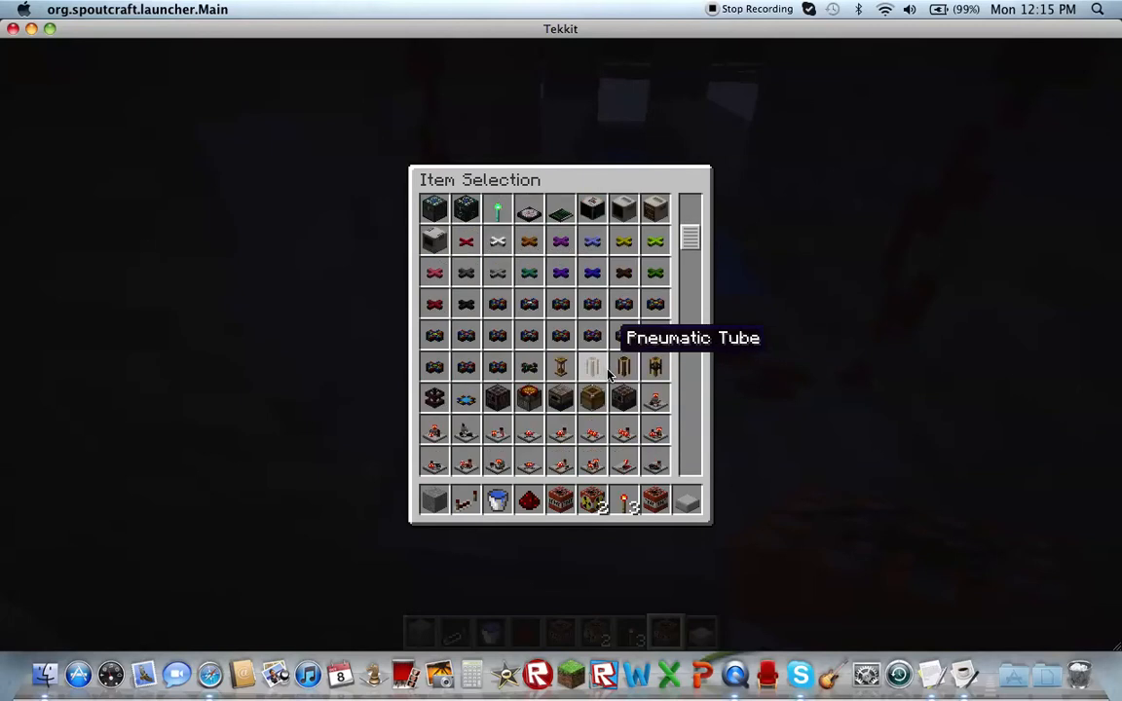
scroll(down, 3)
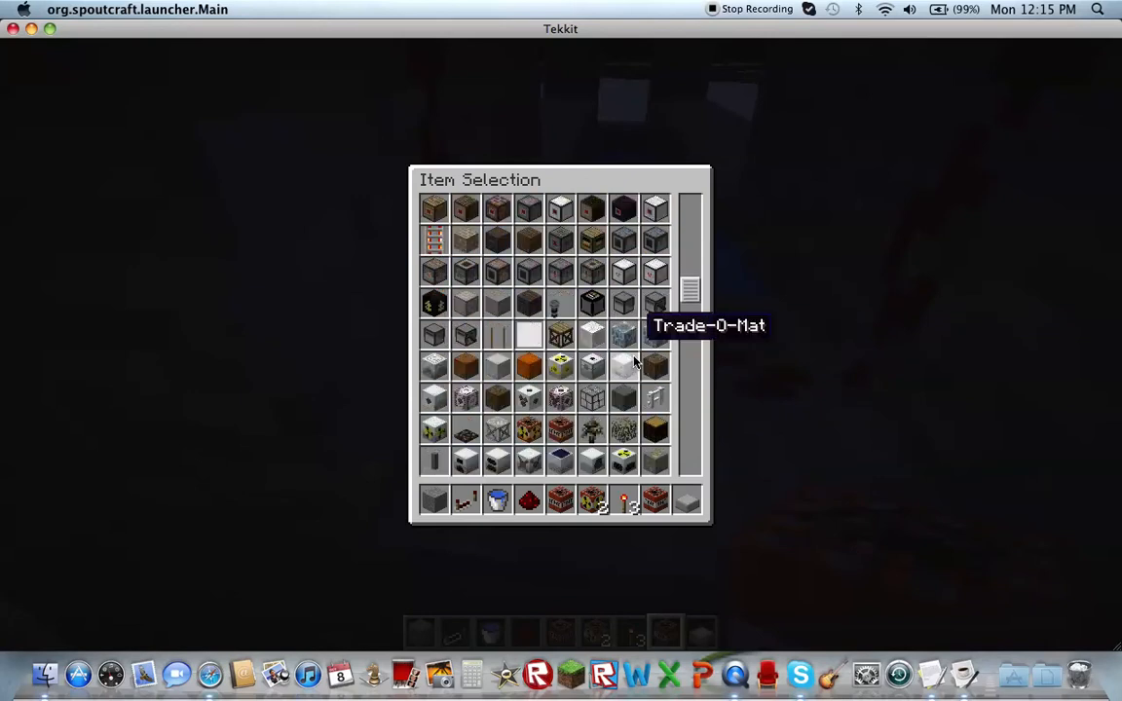
scroll(down, 3)
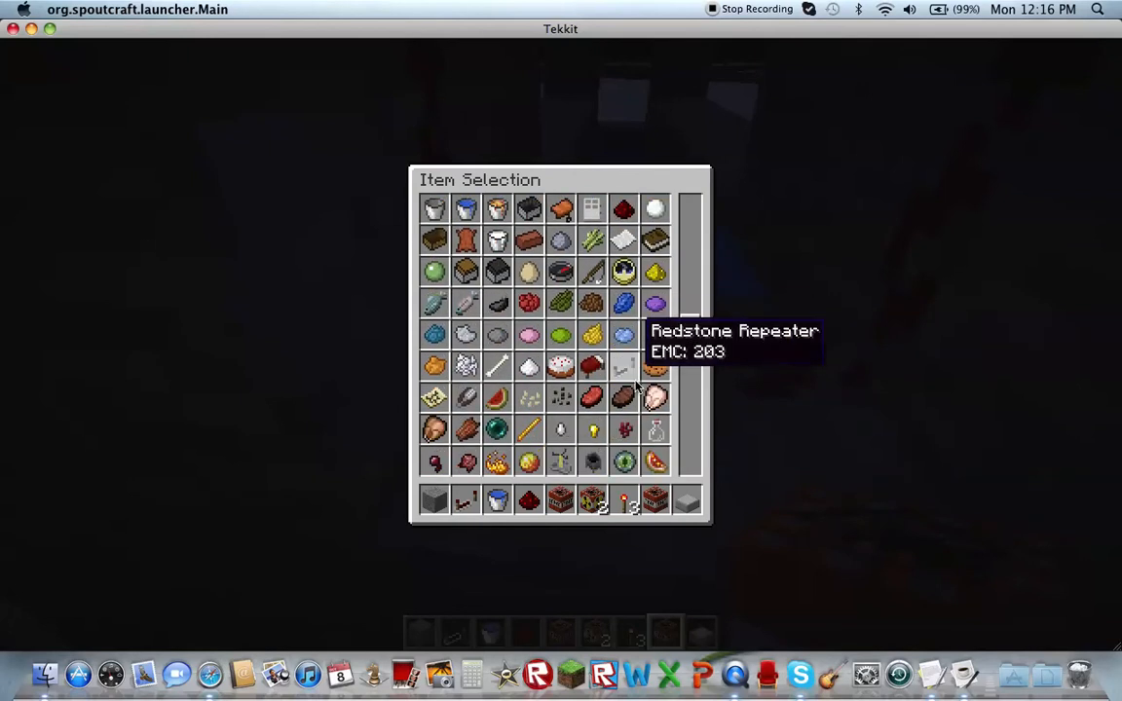
scroll(down, 3)
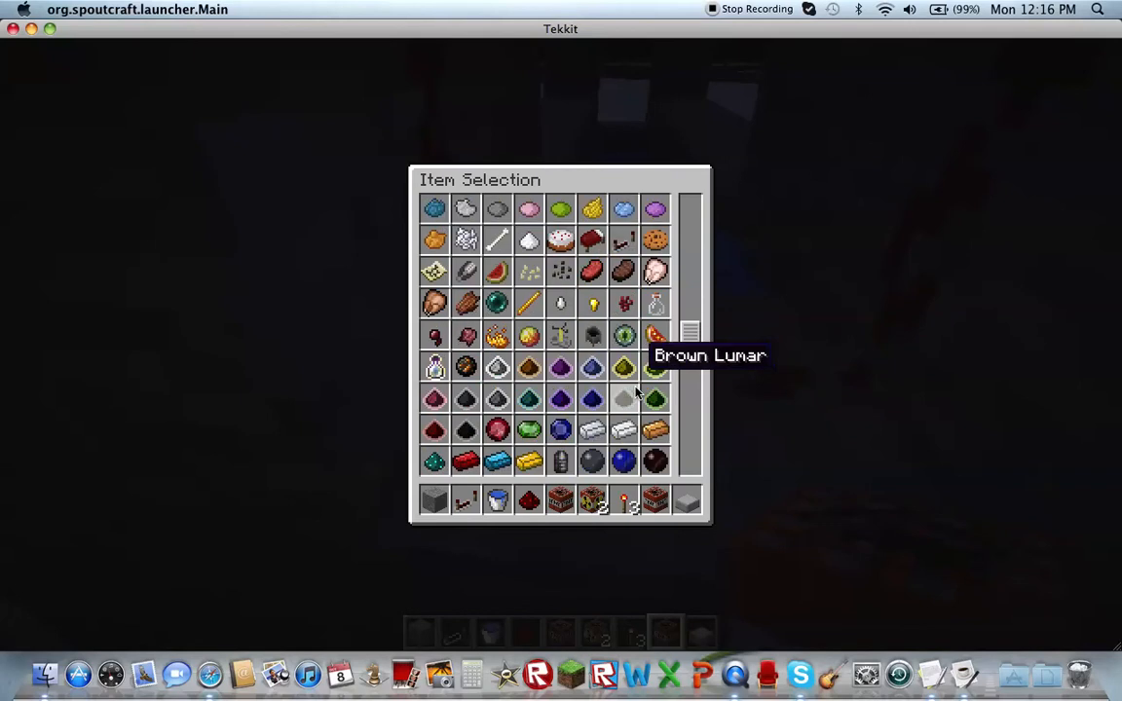
scroll(down, 3)
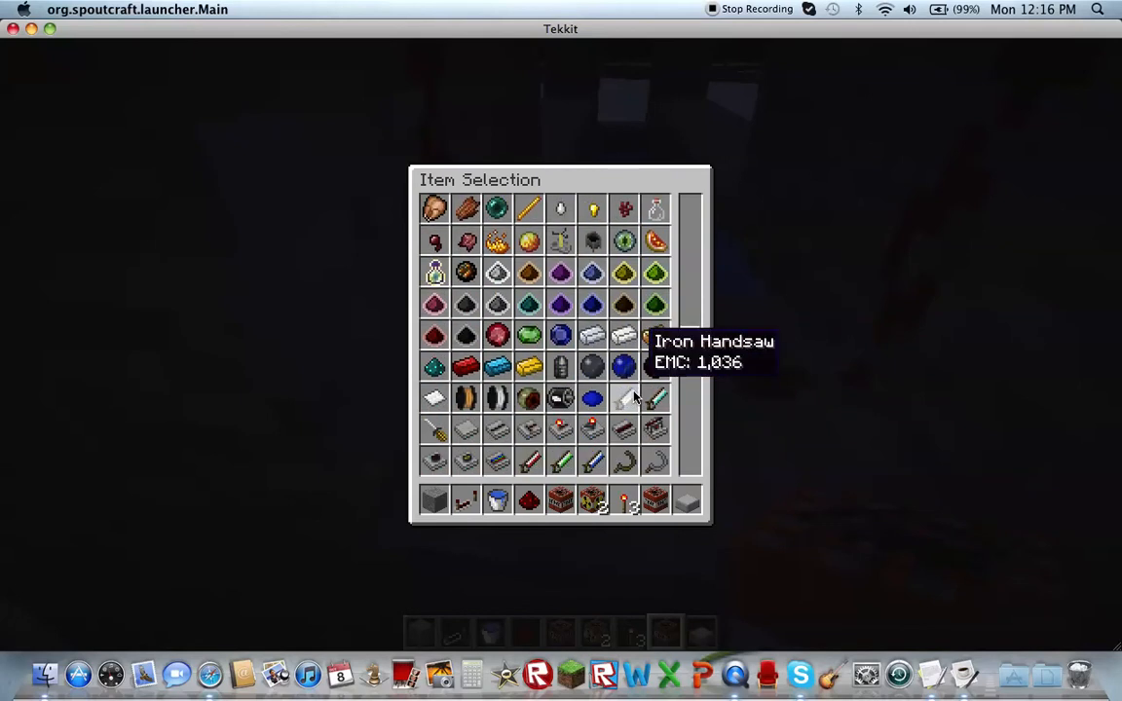
scroll(down, 3)
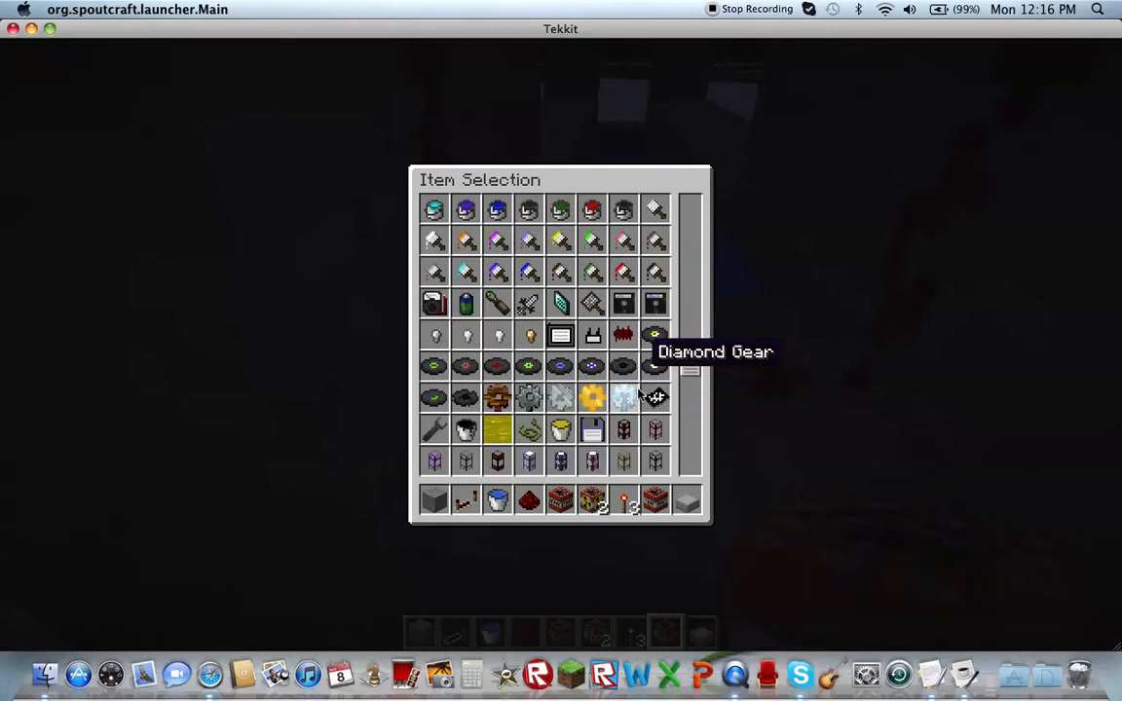
scroll(down, 3)
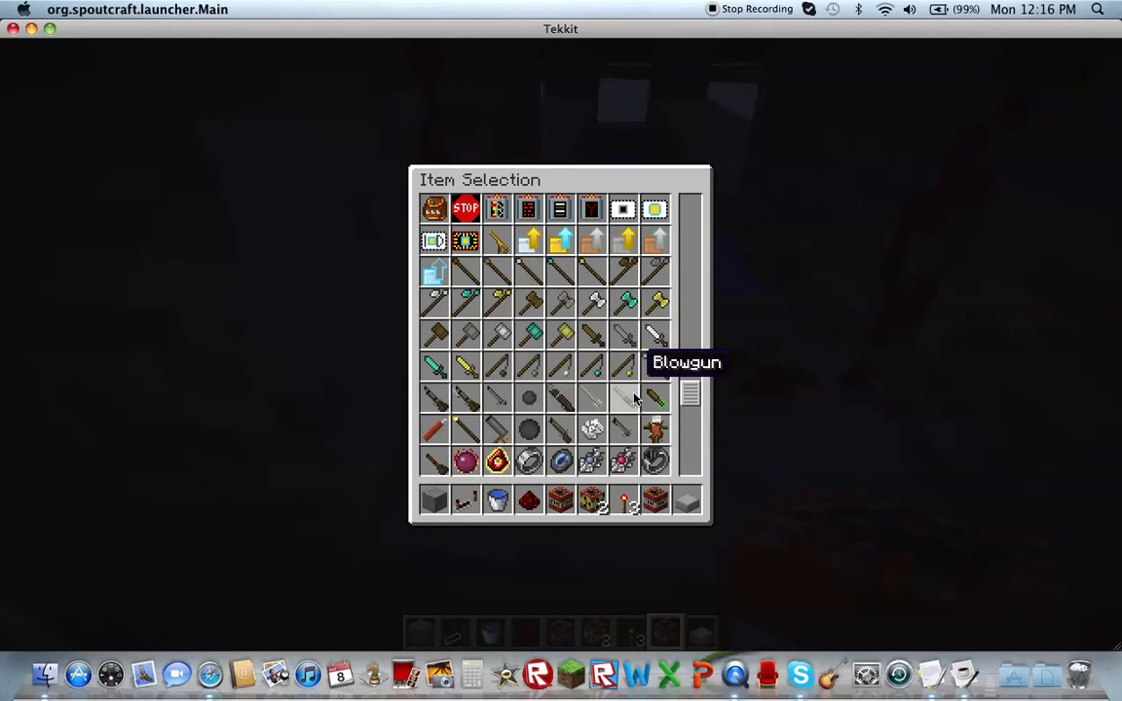
scroll(down, 3)
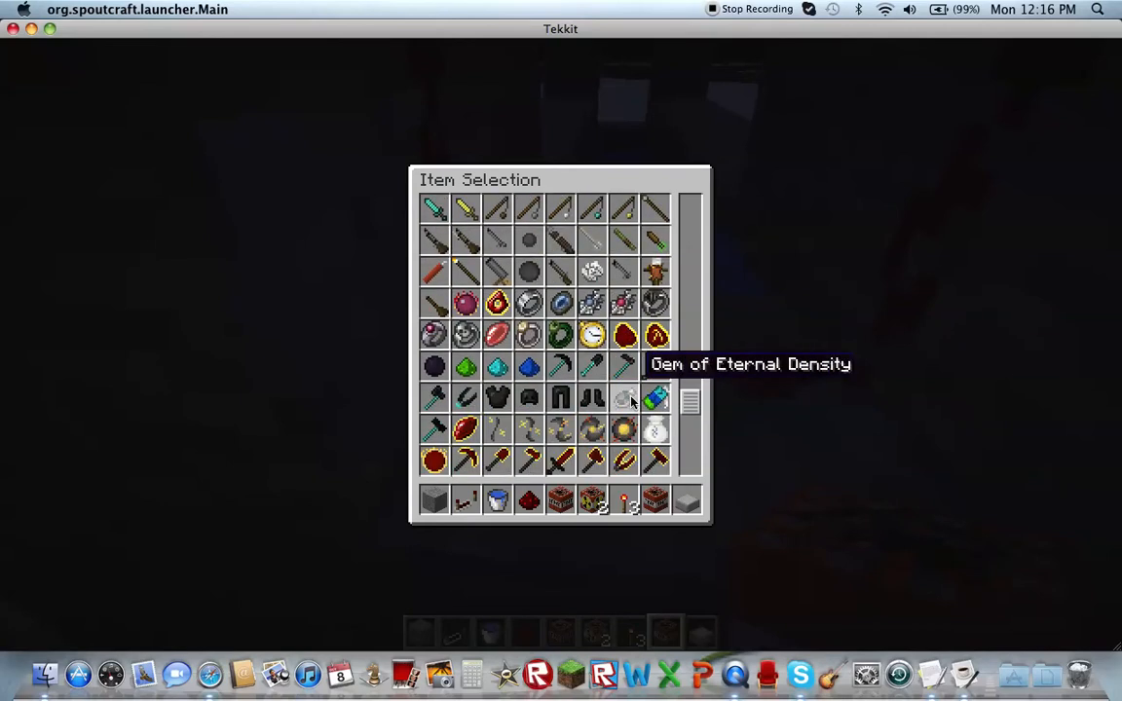
scroll(down, 3)
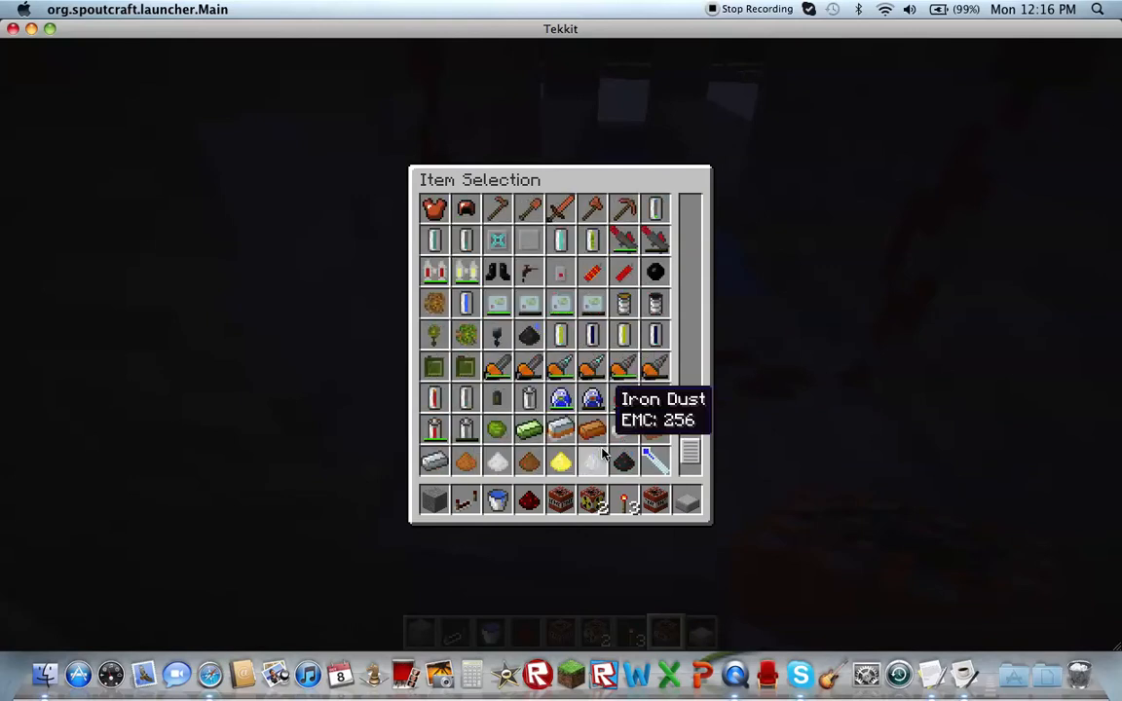
scroll(down, 3)
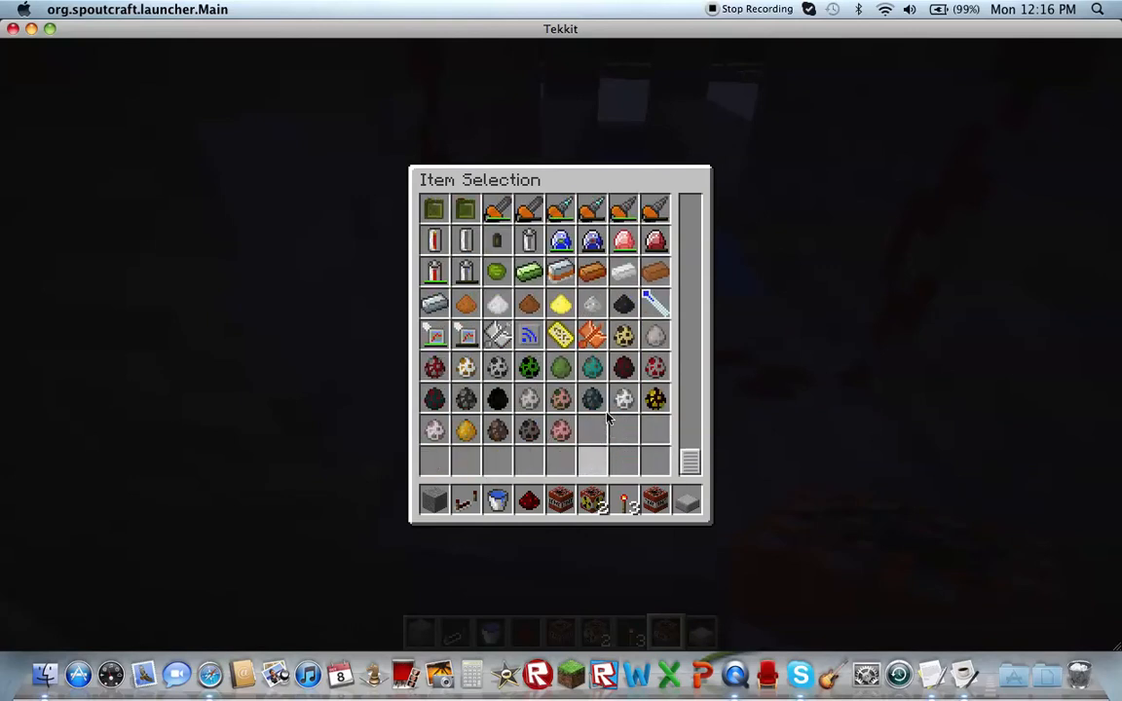
scroll(down, 3)
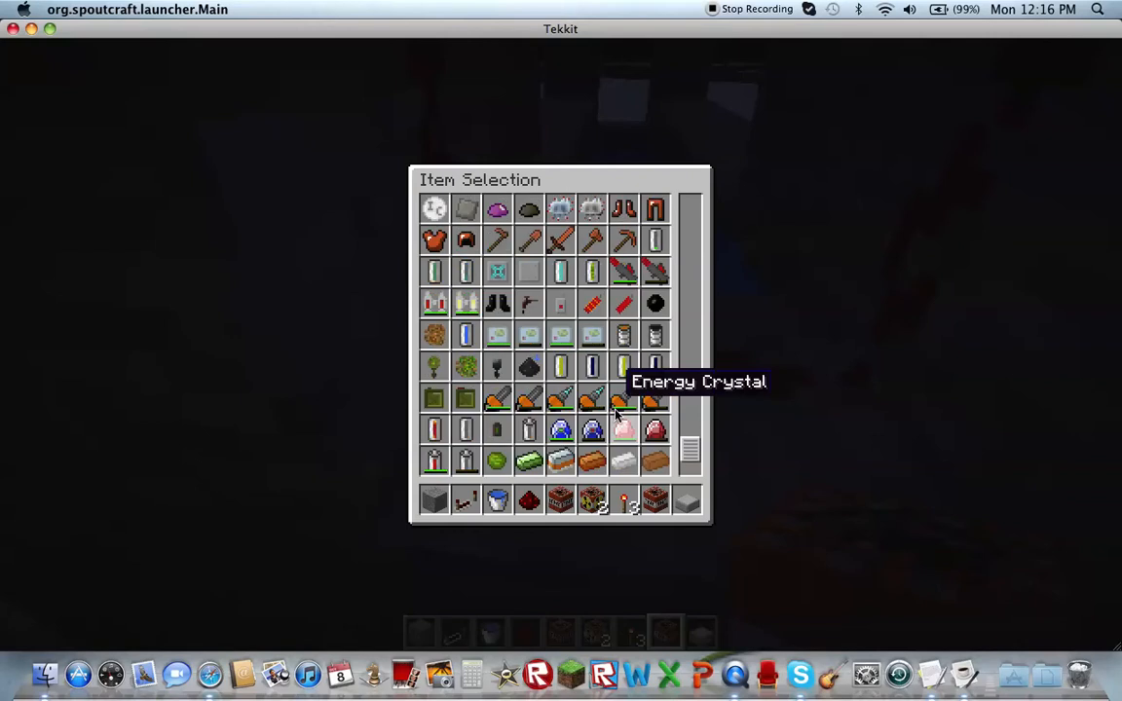
scroll(down, 3)
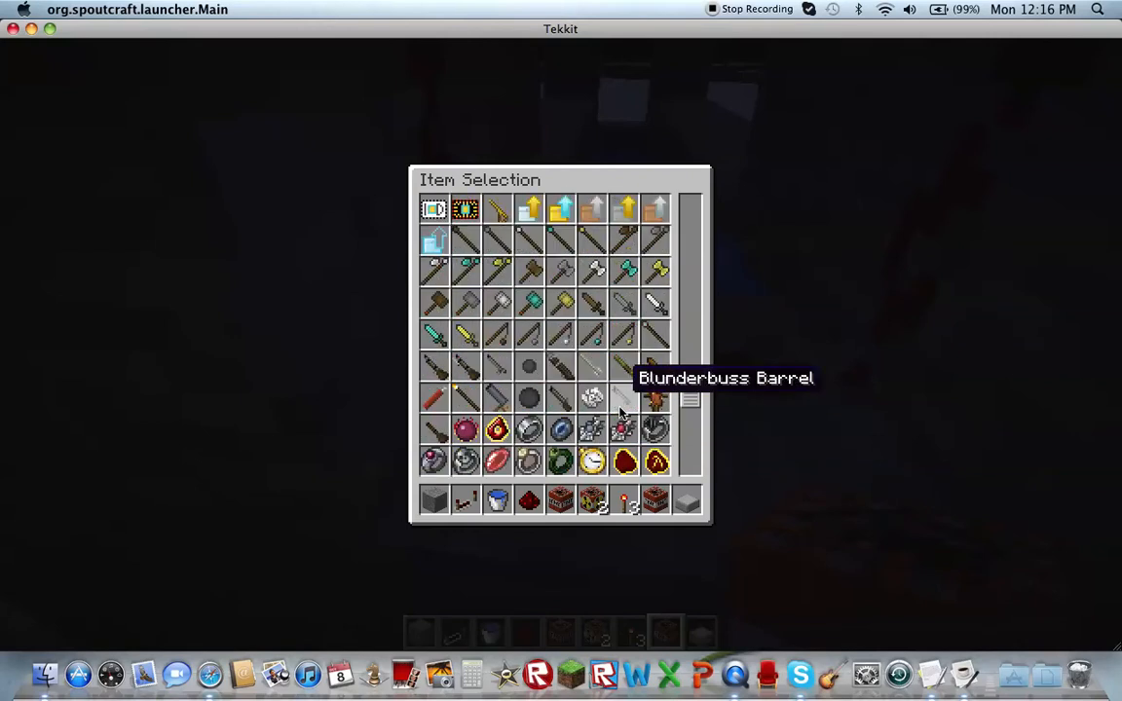
scroll(down, 3)
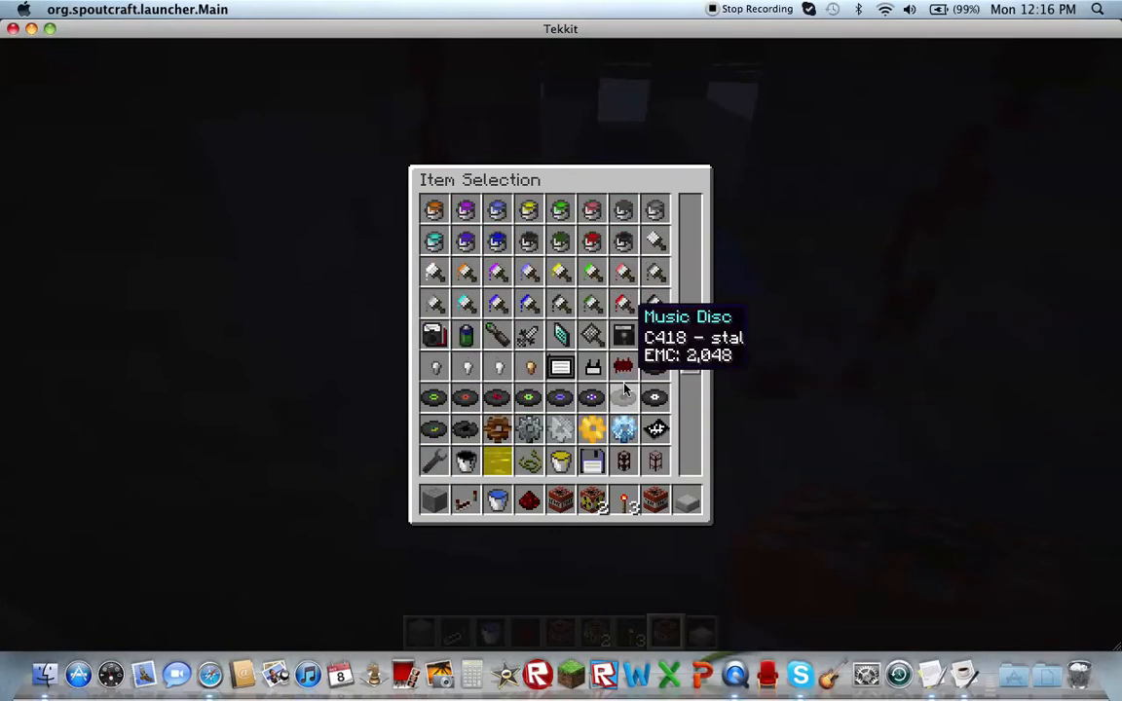
scroll(down, 3)
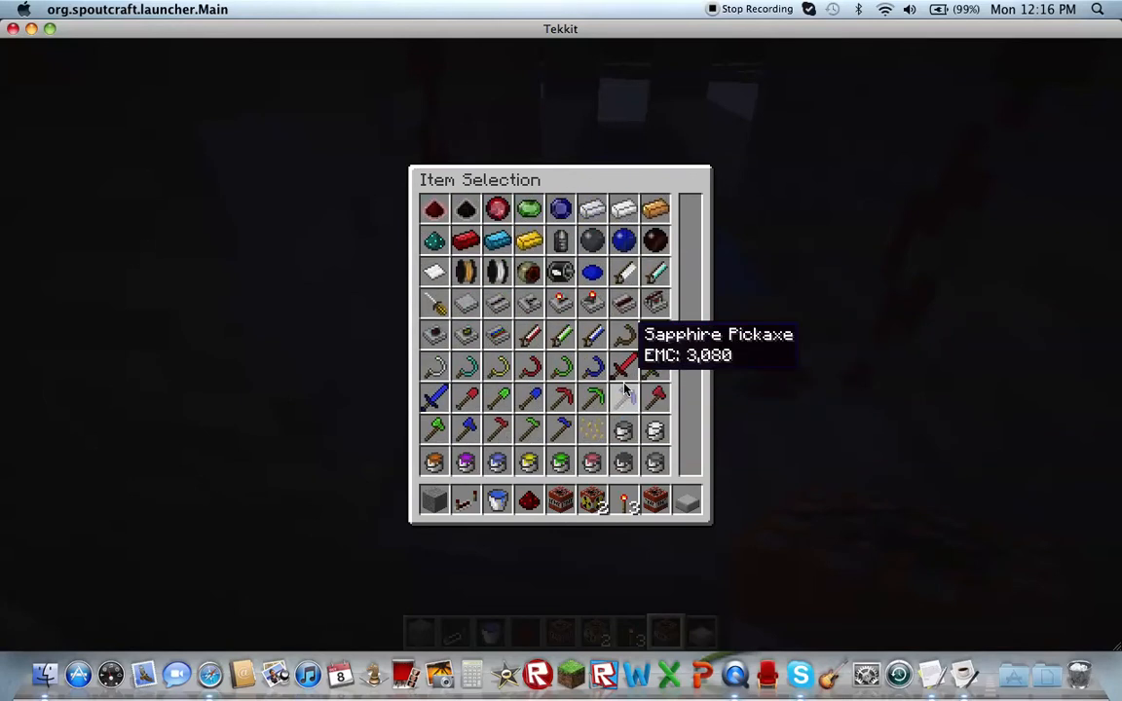
scroll(down, 3)
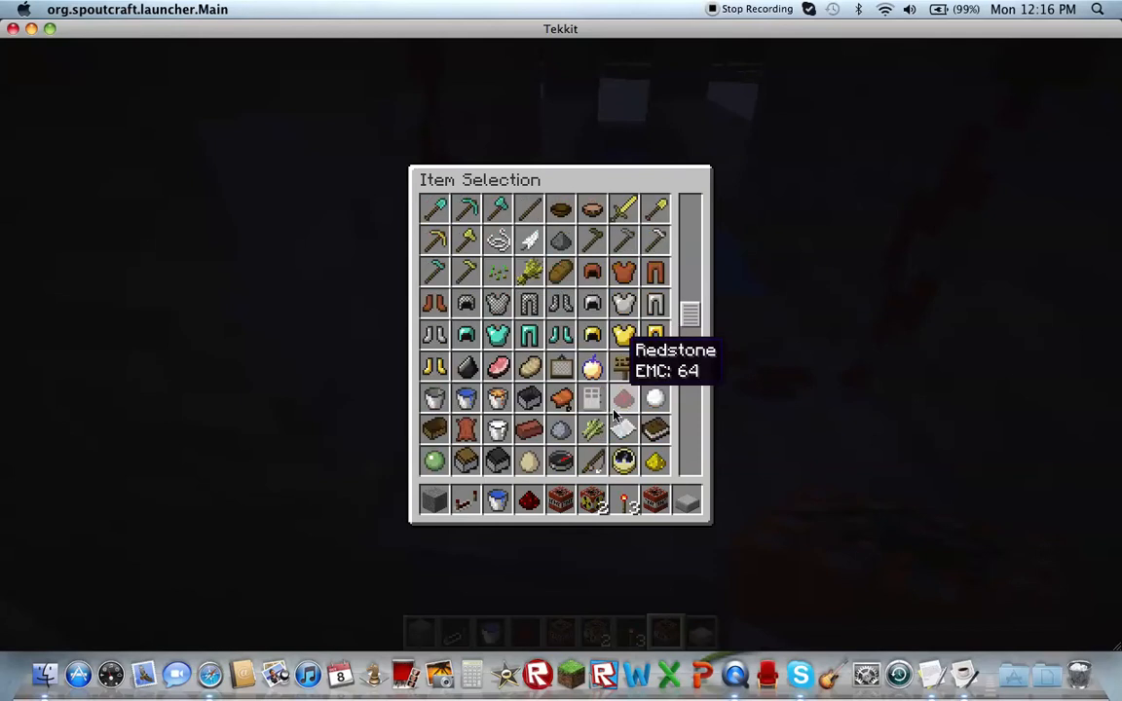
scroll(down, 3)
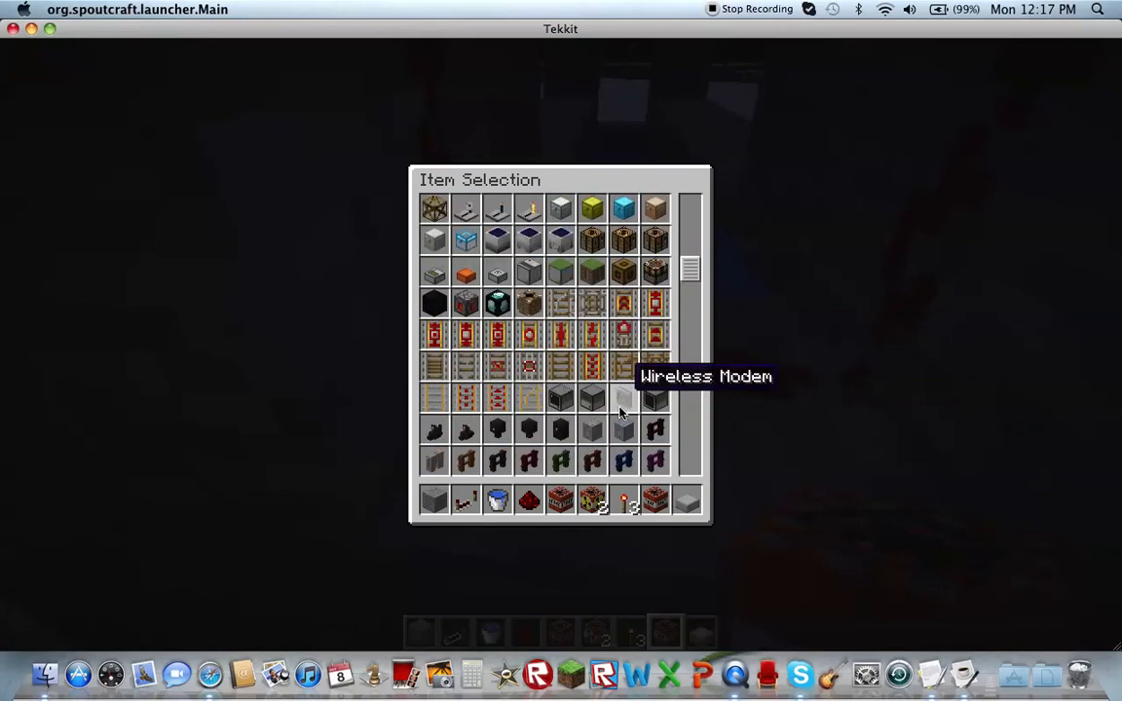
scroll(down, 3)
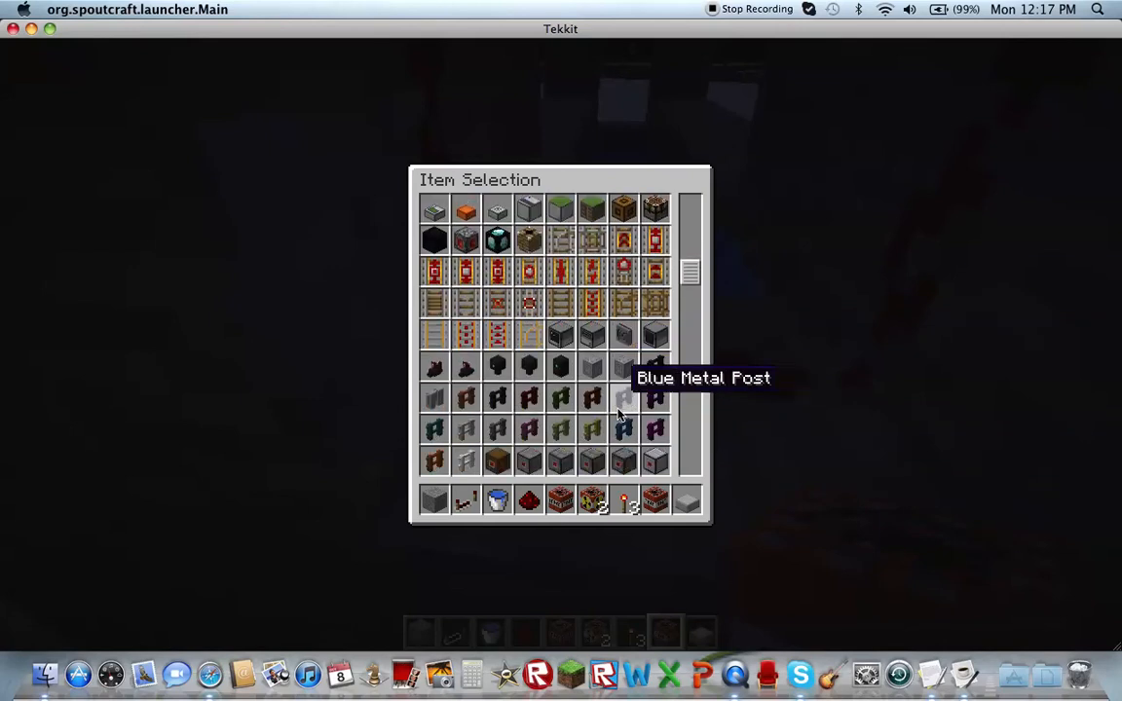
scroll(down, 3)
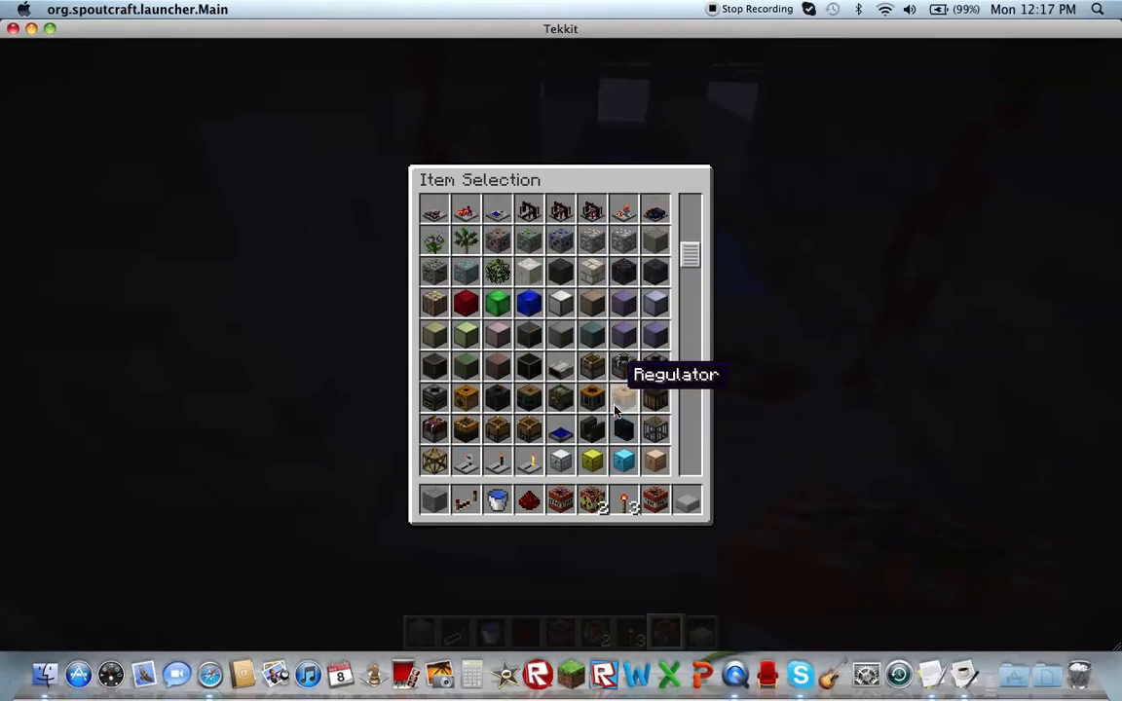
scroll(down, 3)
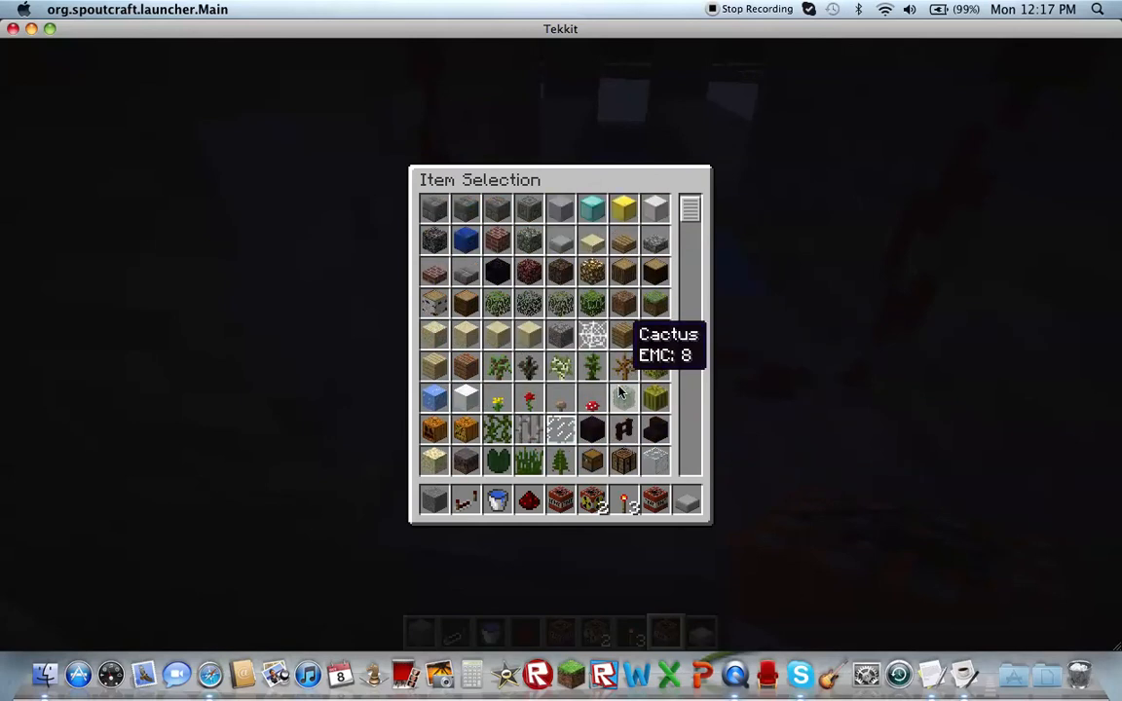
scroll(down, 3)
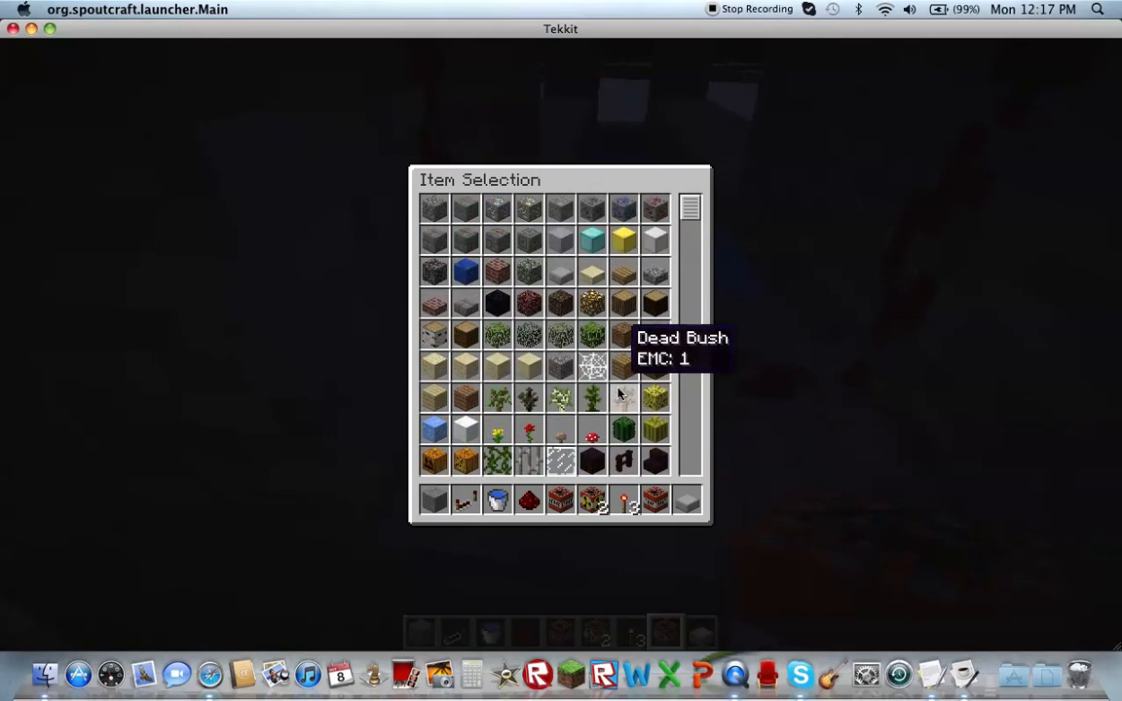
scroll(down, 3)
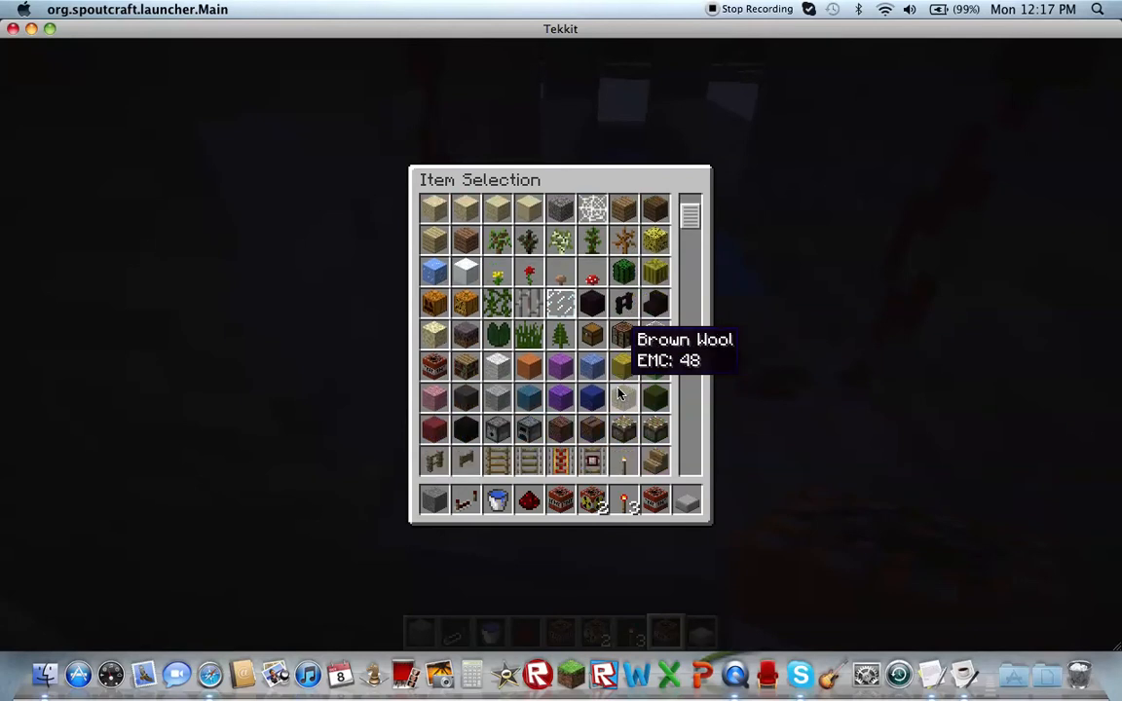
scroll(down, 3)
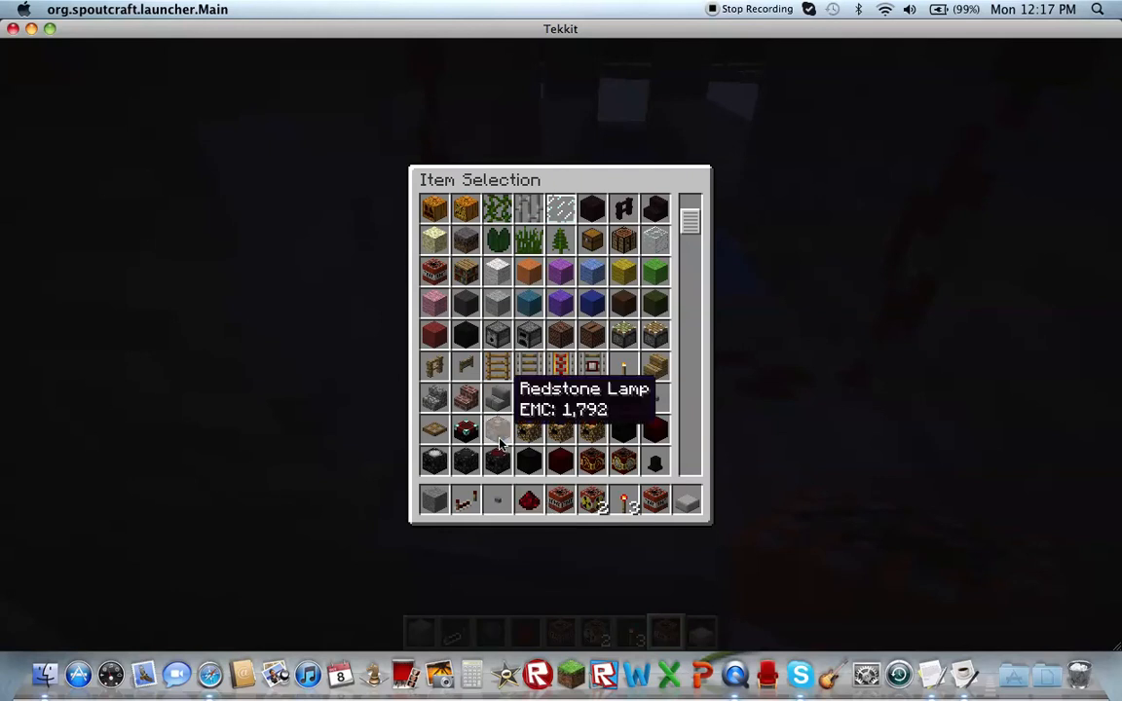
key(Escape)
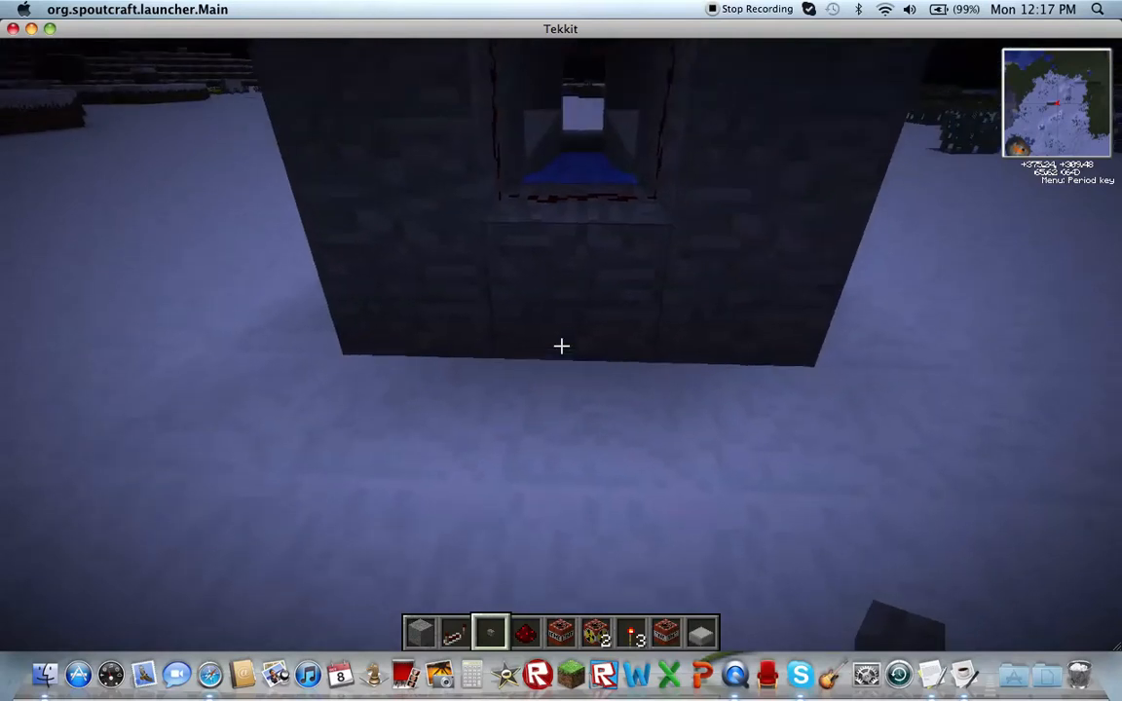
mouse_move(561, 346)
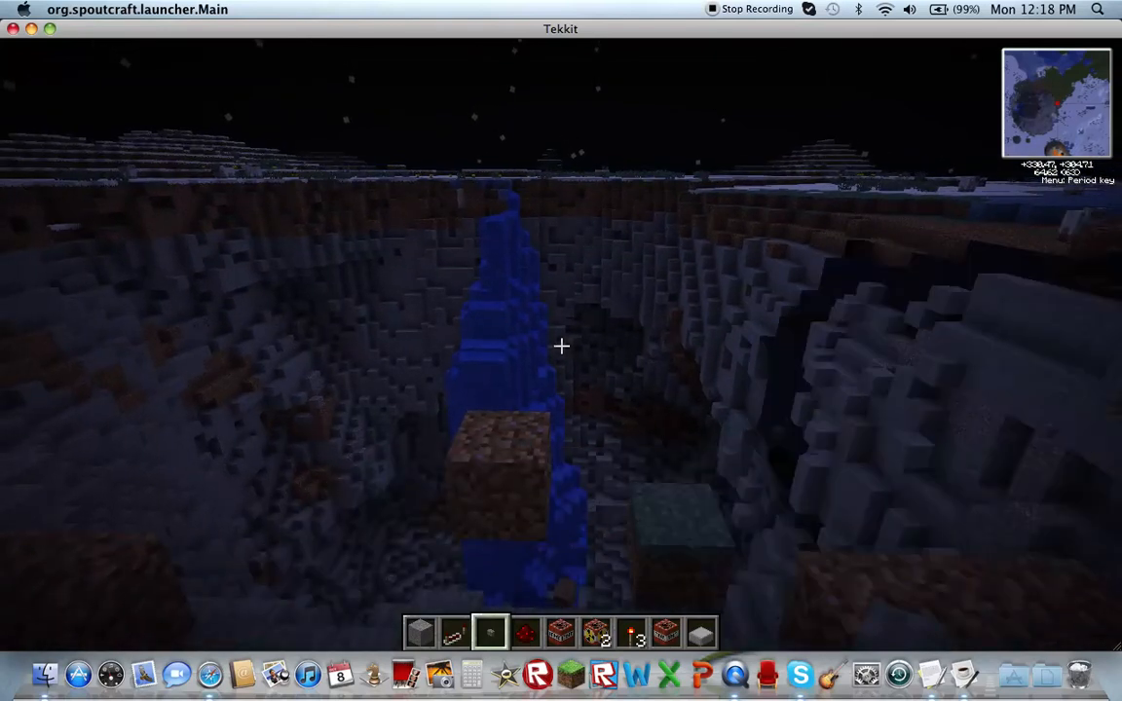
mouse_move(561, 347)
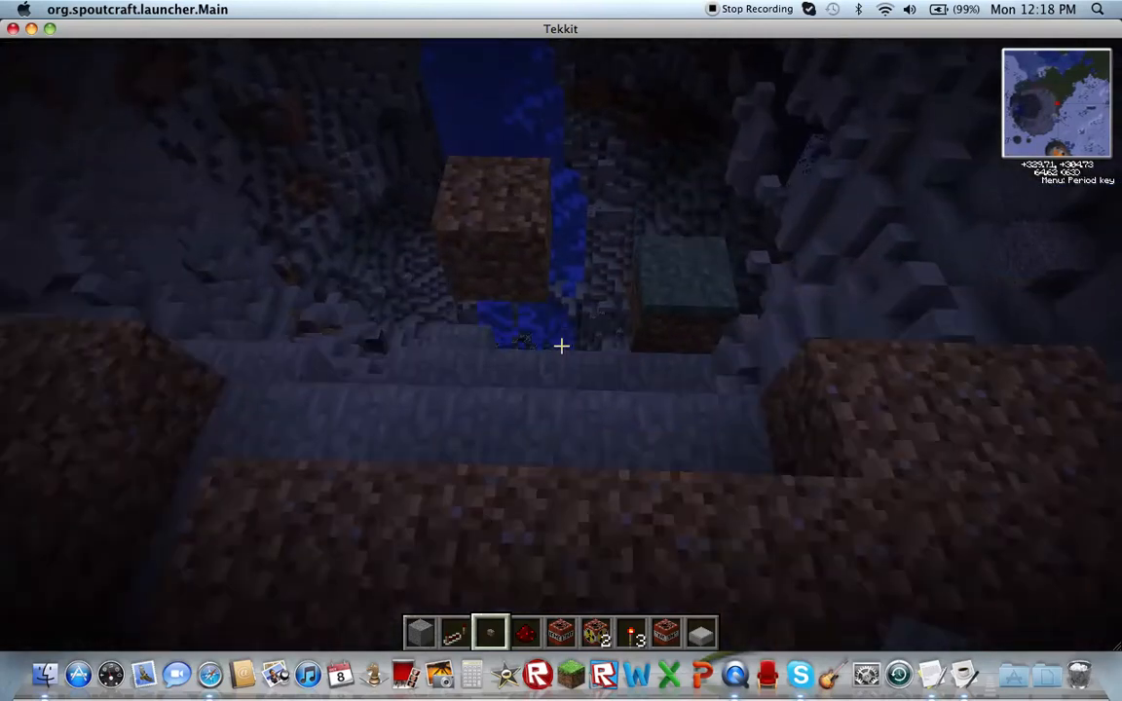